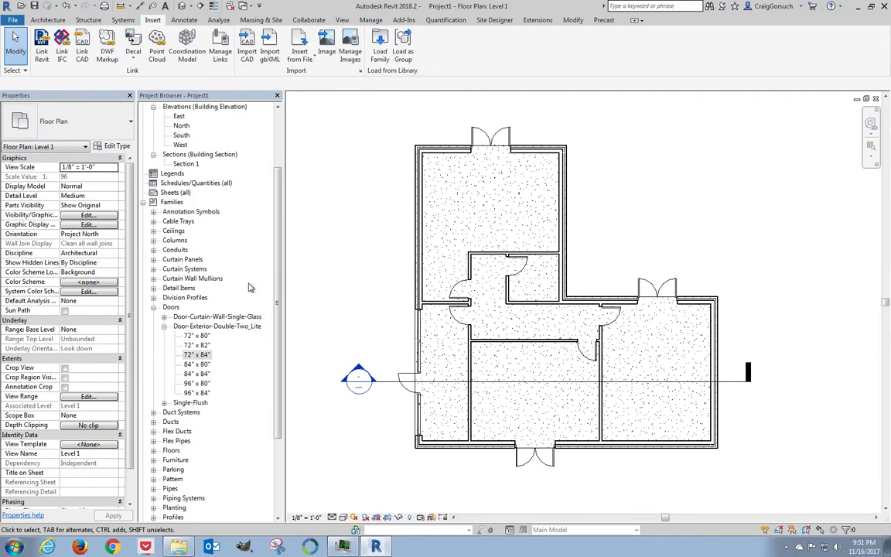
pyautogui.moveTo(504, 315)
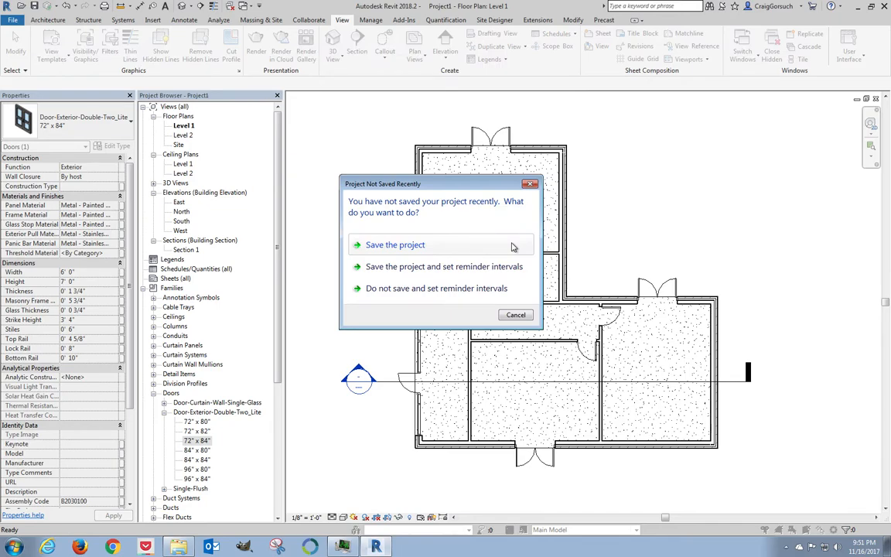
# Save the project now as Project1.rvt from the not-saved-recently prompt
pyautogui.click(396, 244)
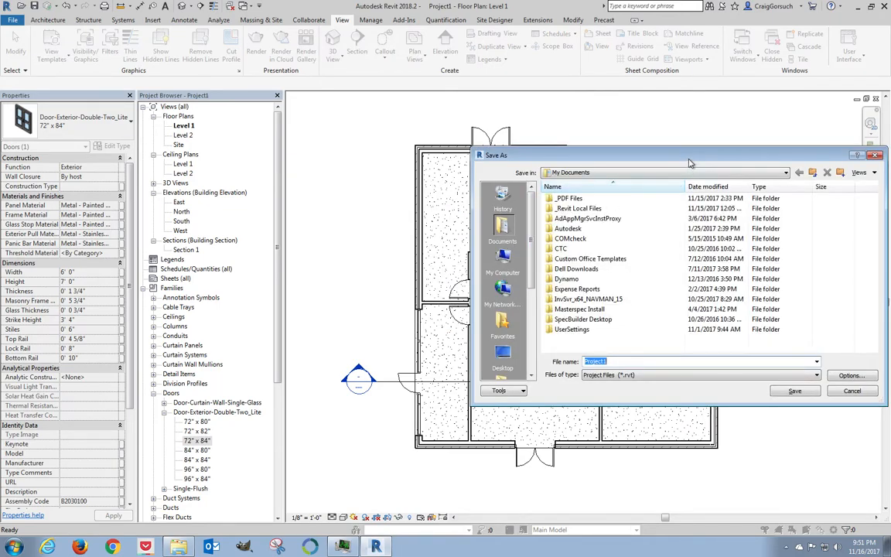
pyautogui.click(850, 390)
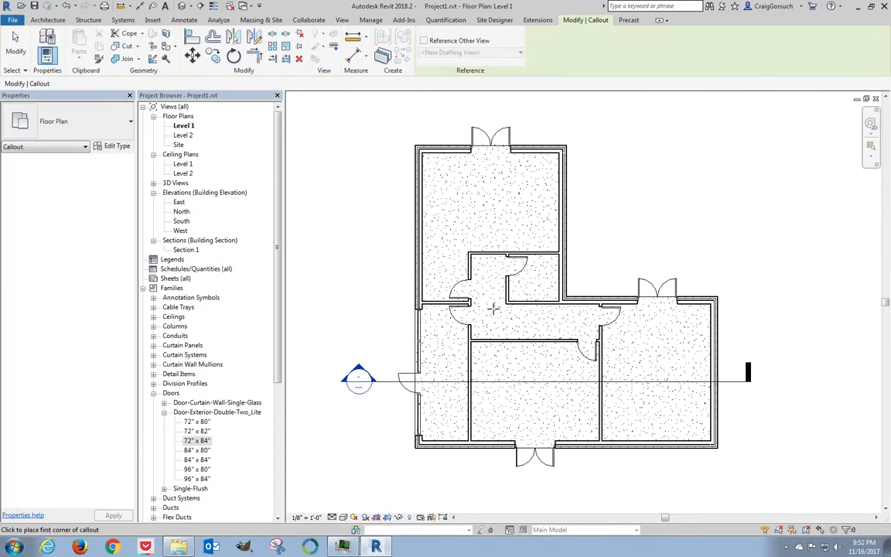
# Draw a callout around the bathroom and open the new Level 1 - Callout 1 view
pyautogui.click(494, 310)
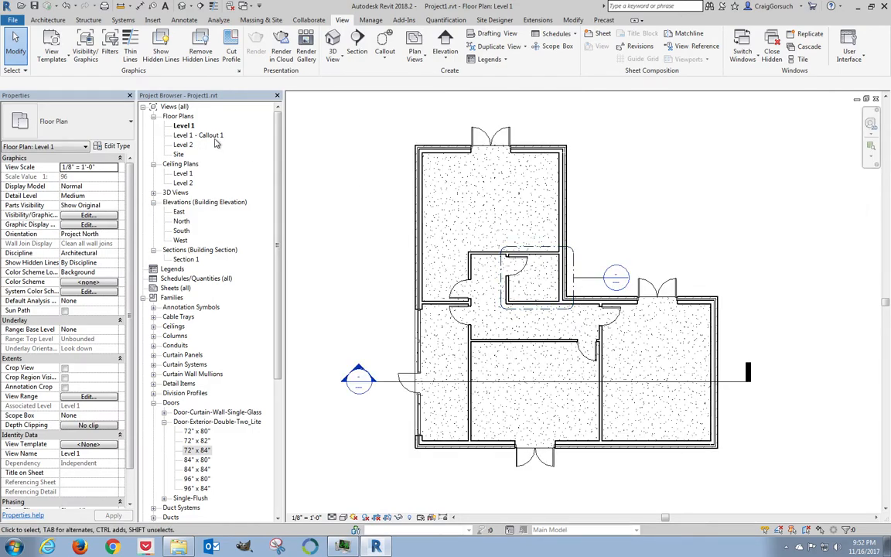
pyautogui.doubleClick(198, 134)
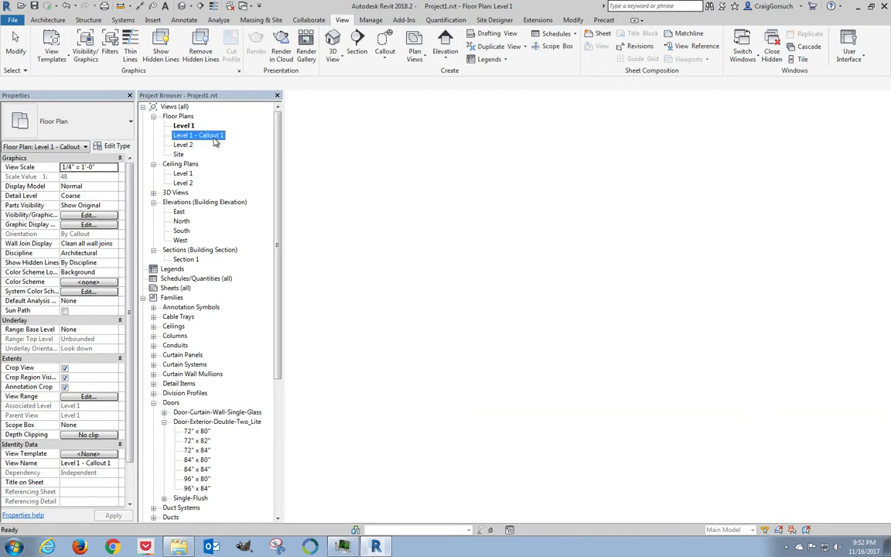
pyautogui.doubleClick(197, 134)
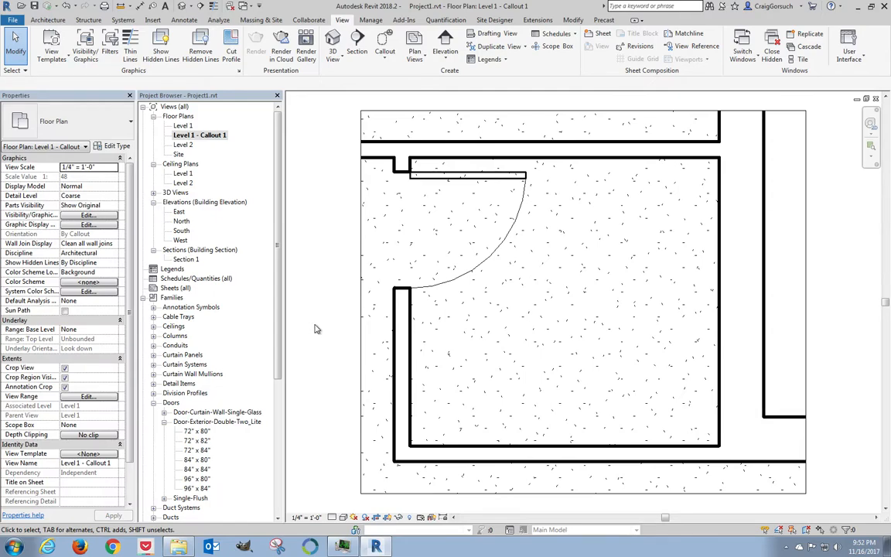
pyautogui.moveTo(322, 393)
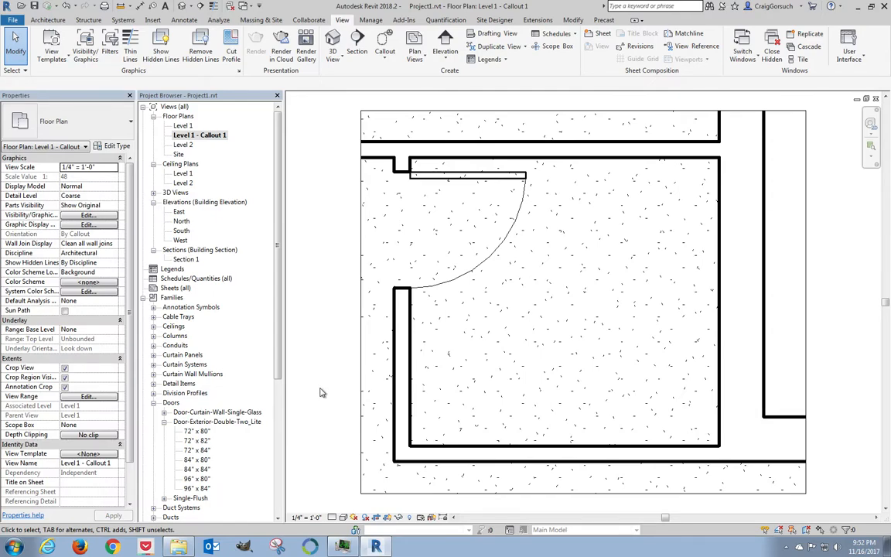
# Change the callout view's Detail Level from Coarse to Medium and check with Thin Lines
pyautogui.click(330, 516)
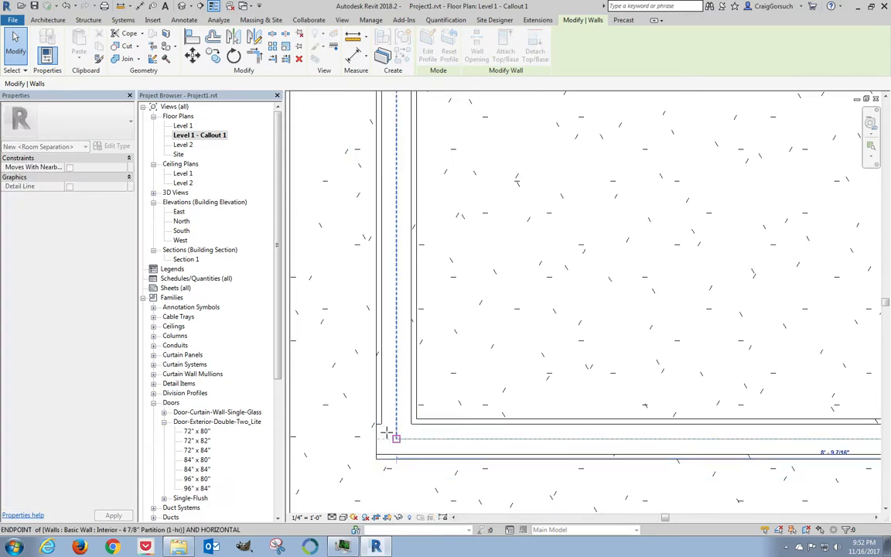
pyautogui.click(342, 18)
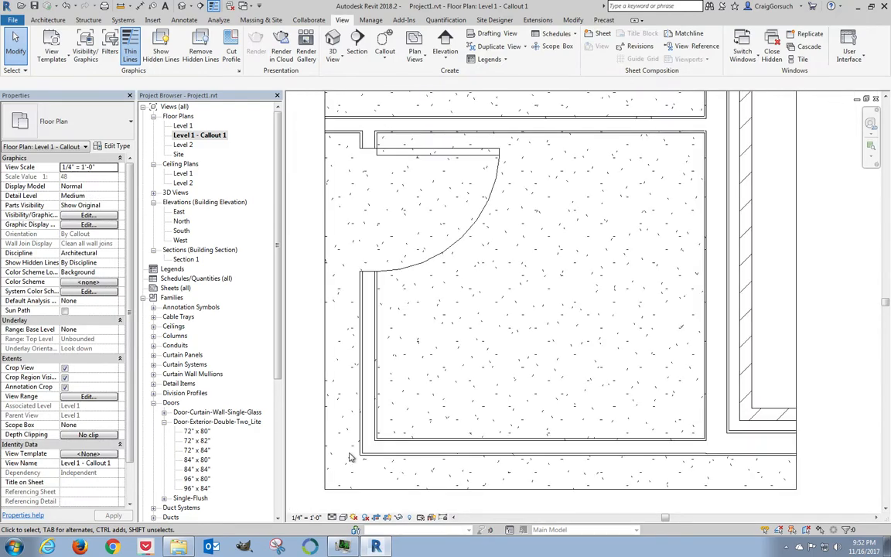
pyautogui.moveTo(762, 469)
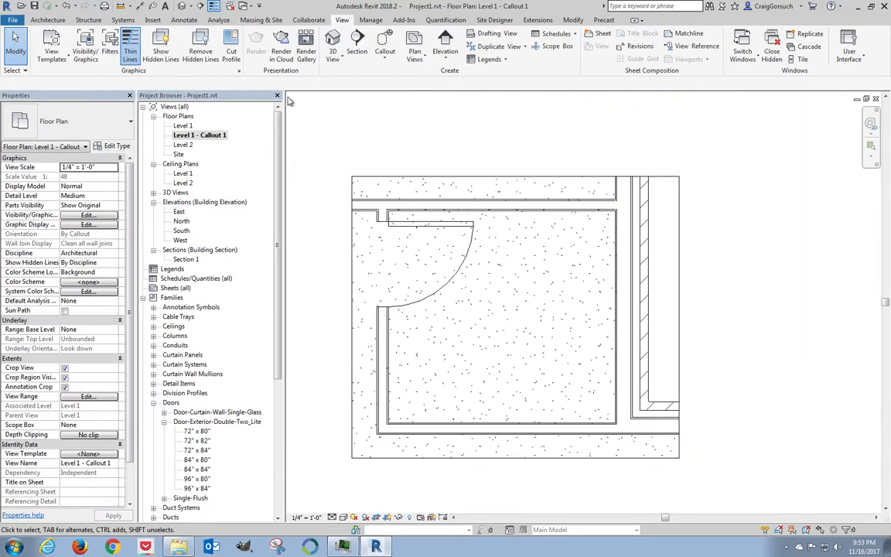
pyautogui.click(130, 43)
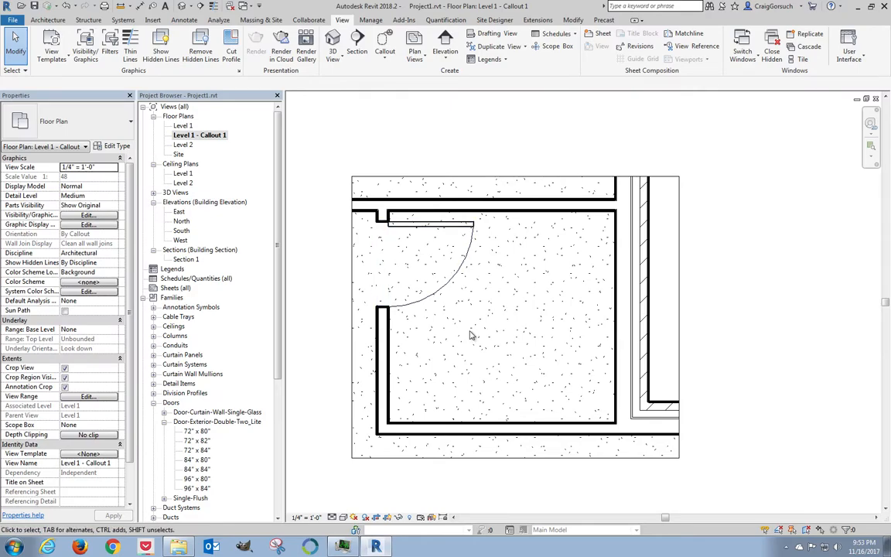
pyautogui.moveTo(411, 125)
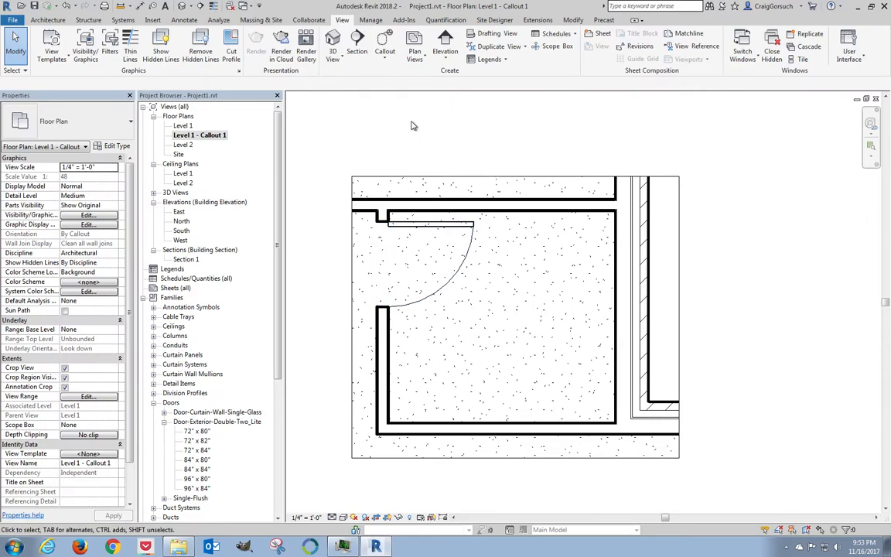
pyautogui.moveTo(399, 411)
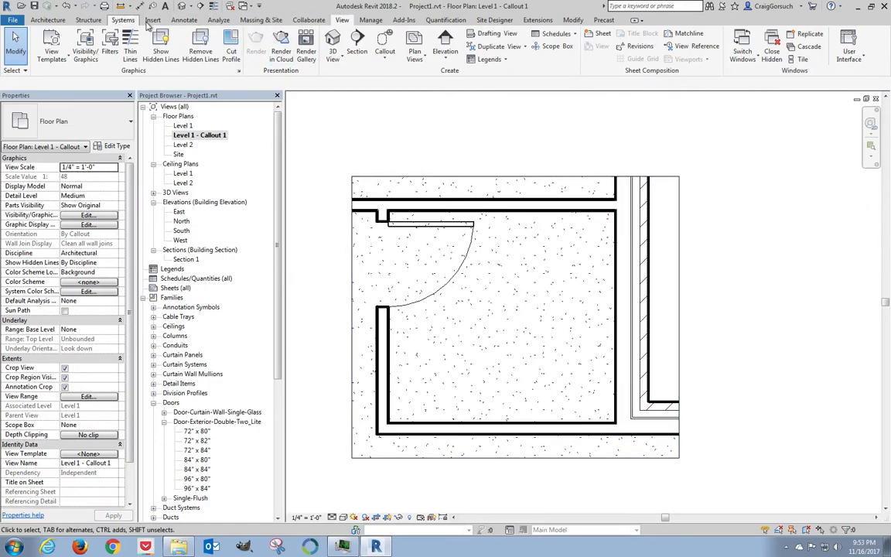
# Start Load Family and browse to Plumbing > Architectural > Fixtures > Water Closets
pyautogui.click(151, 19)
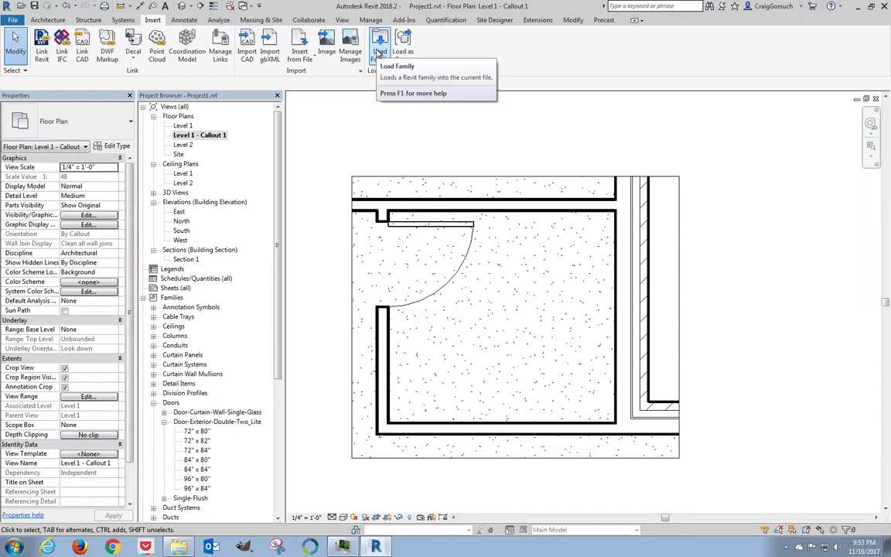
pyautogui.click(381, 43)
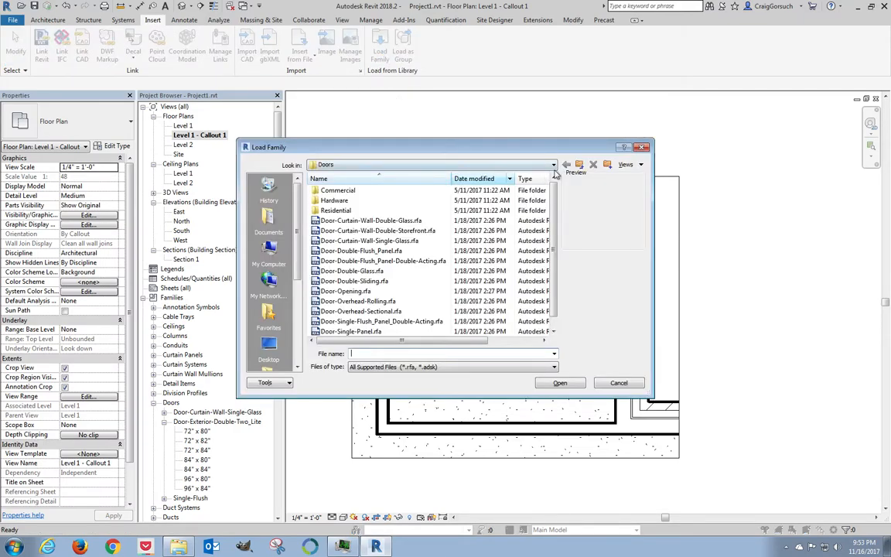
pyautogui.click(566, 164)
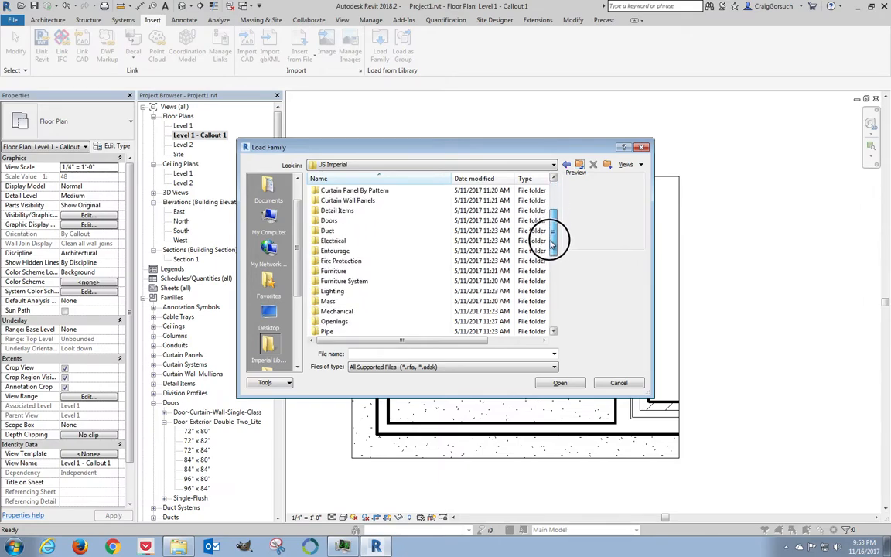
pyautogui.scroll(-3)
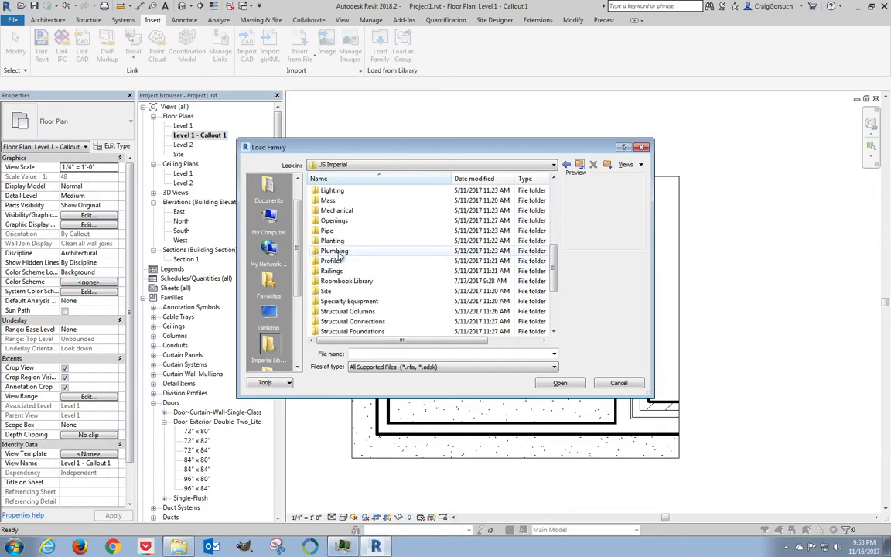
pyautogui.doubleClick(334, 251)
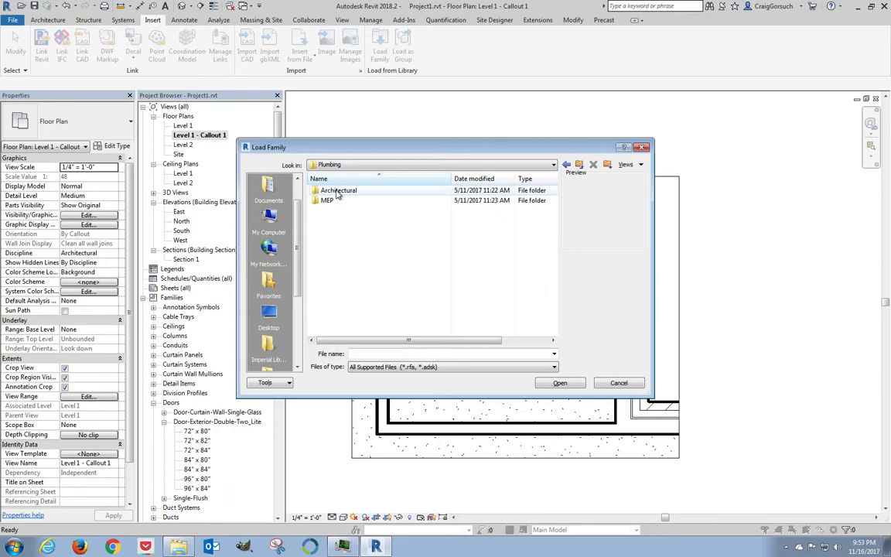
pyautogui.doubleClick(337, 190)
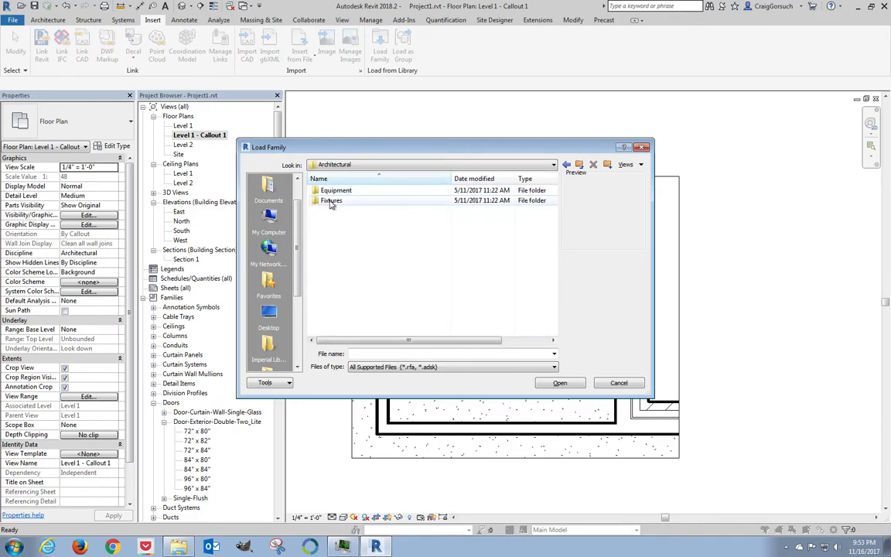
pyautogui.click(331, 201)
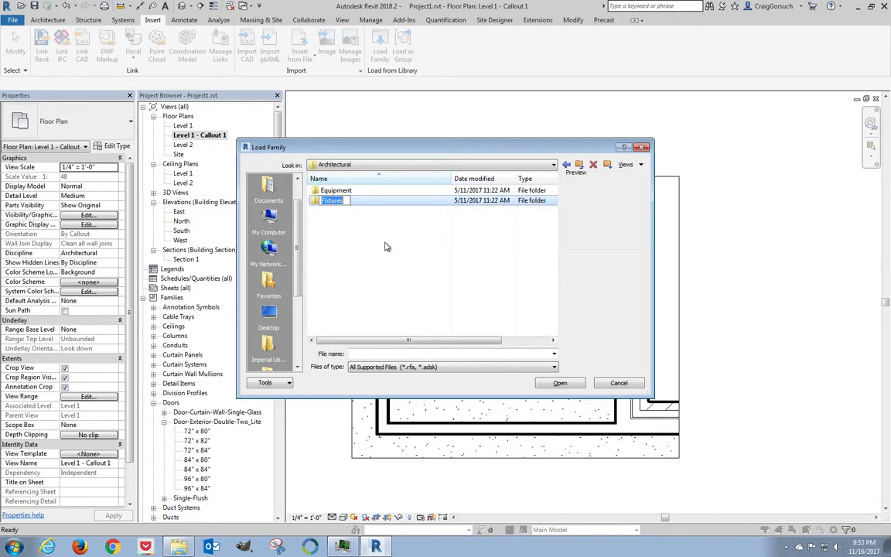
pyautogui.doubleClick(332, 201)
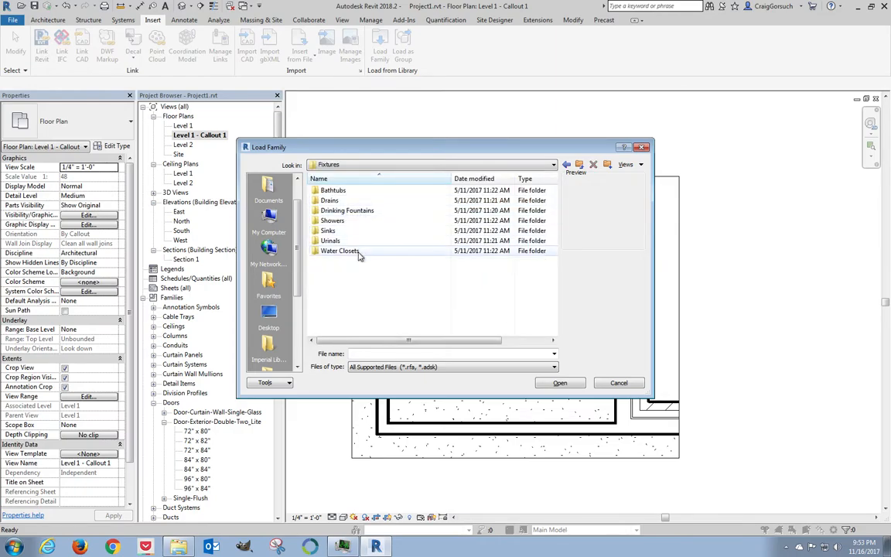
pyautogui.moveTo(341, 250)
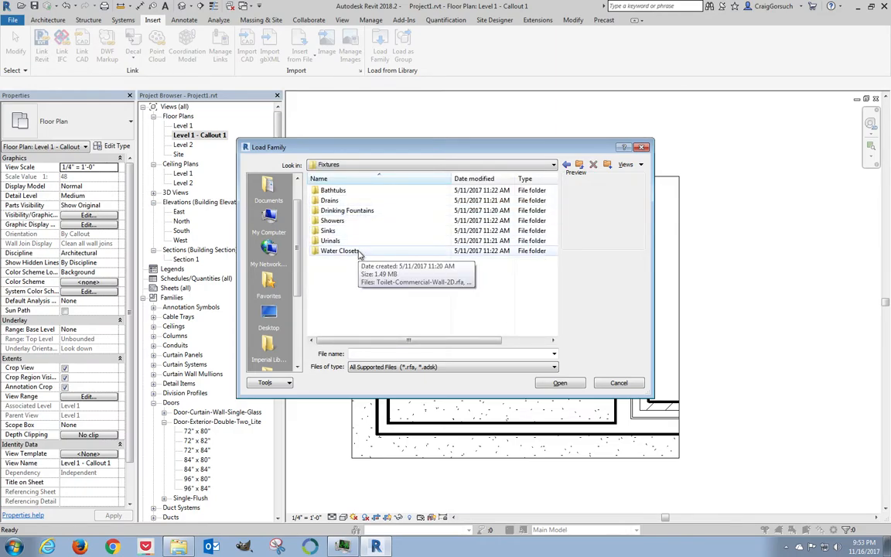
pyautogui.doubleClick(338, 250)
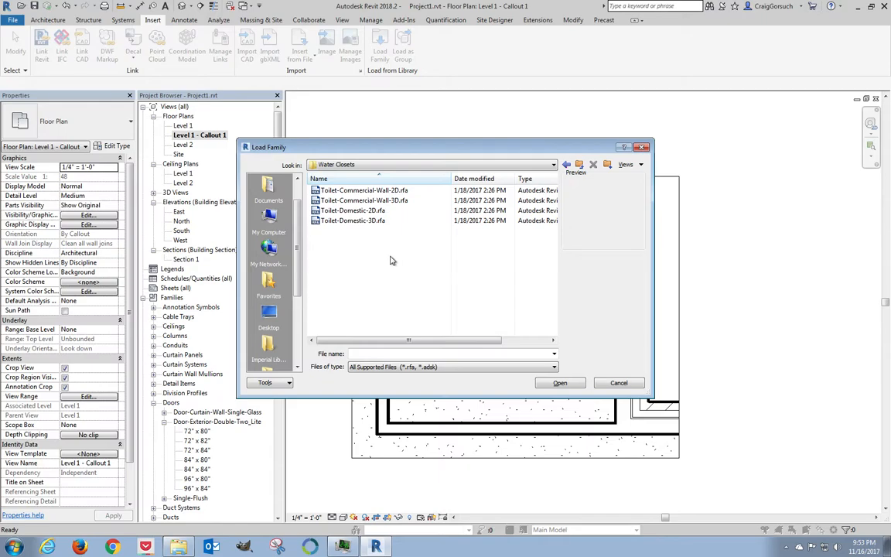
pyautogui.moveTo(364, 210)
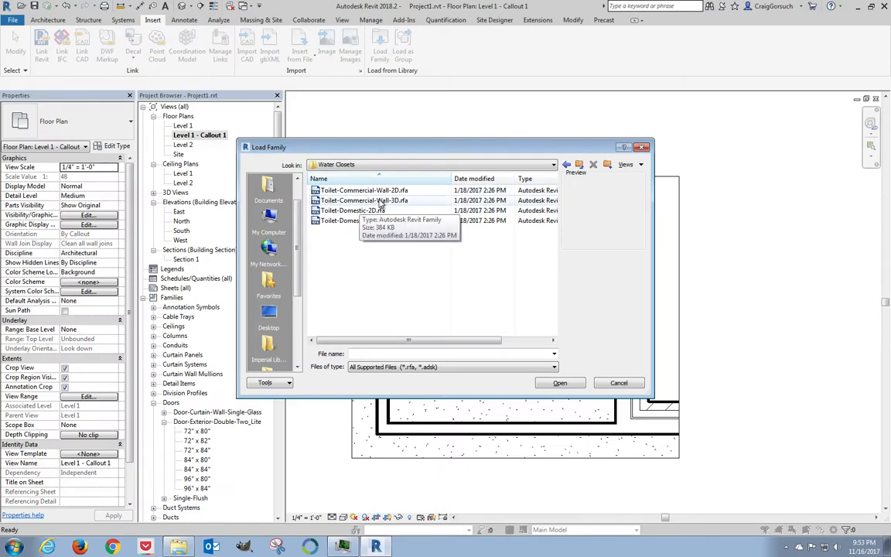
# Load the Toilet-Commercial-Wall-3D.rfa family into the project
pyautogui.click(364, 201)
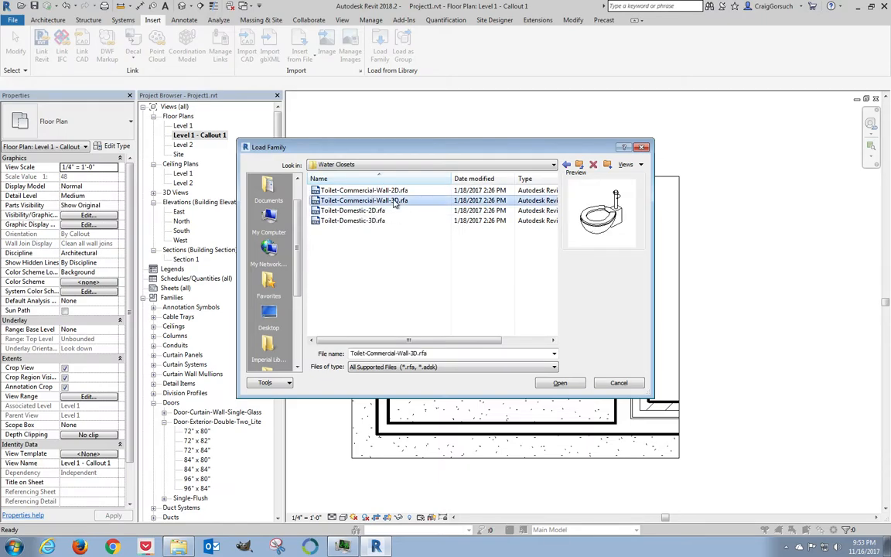
pyautogui.click(619, 382)
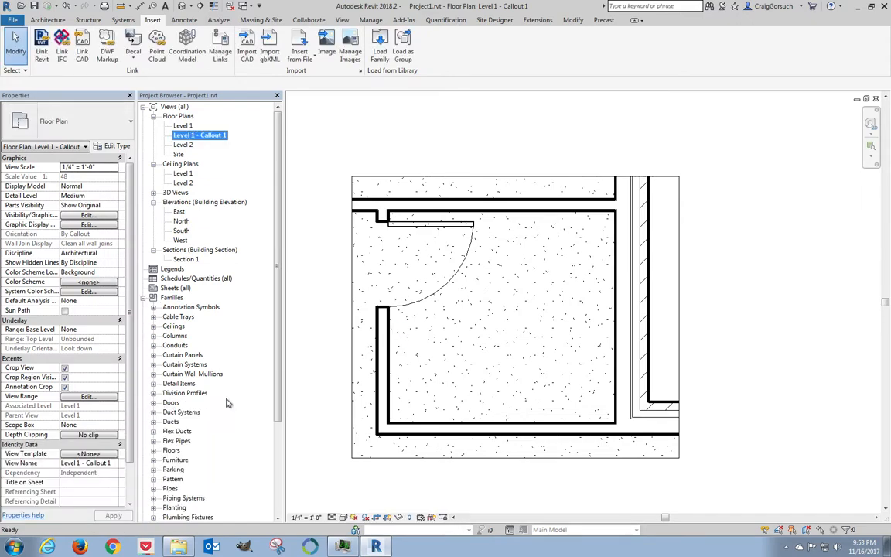
# Place the 15" Seat Height Toilet-Commercial-Wall-3D type against the bathroom's bottom wall
pyautogui.scroll(-3)
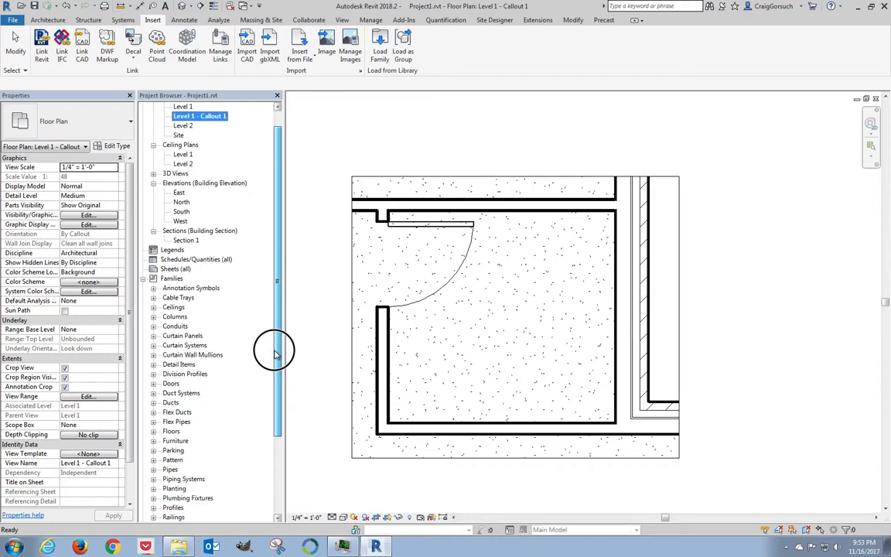
pyautogui.scroll(-3)
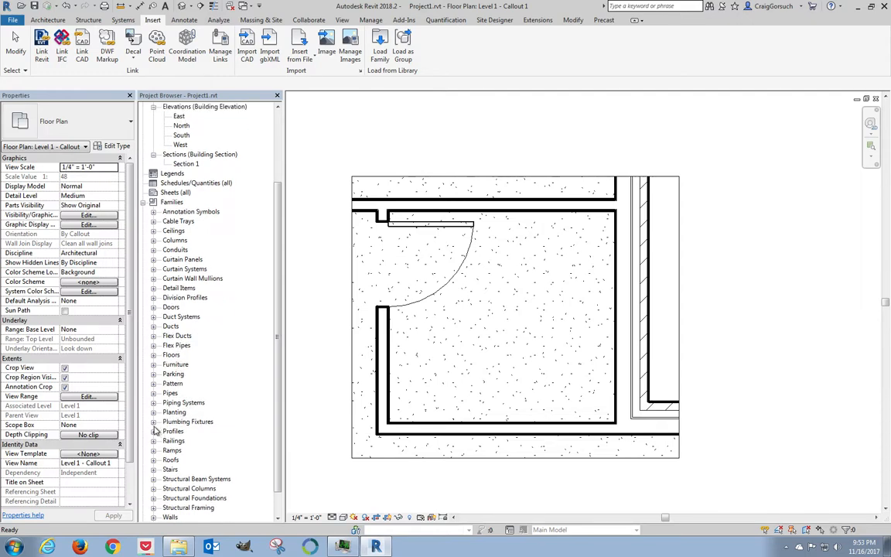
pyautogui.click(153, 421)
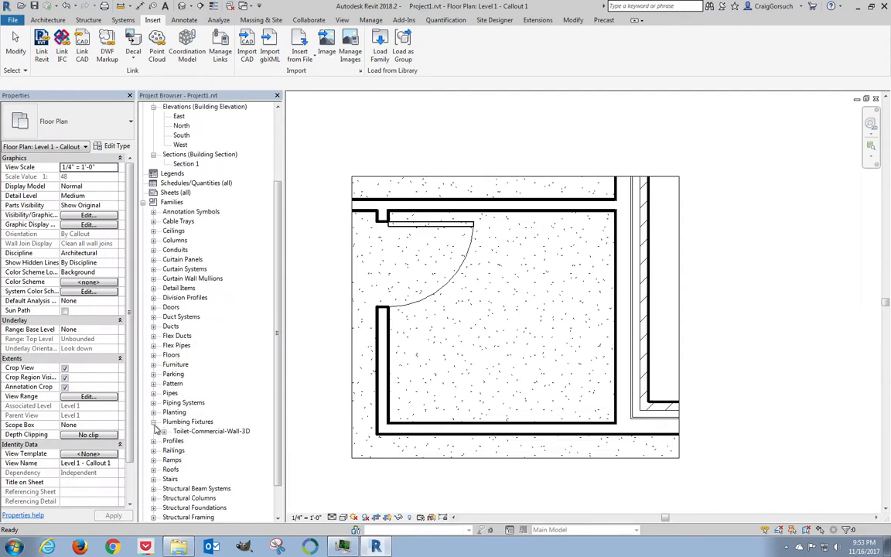
pyautogui.click(157, 430)
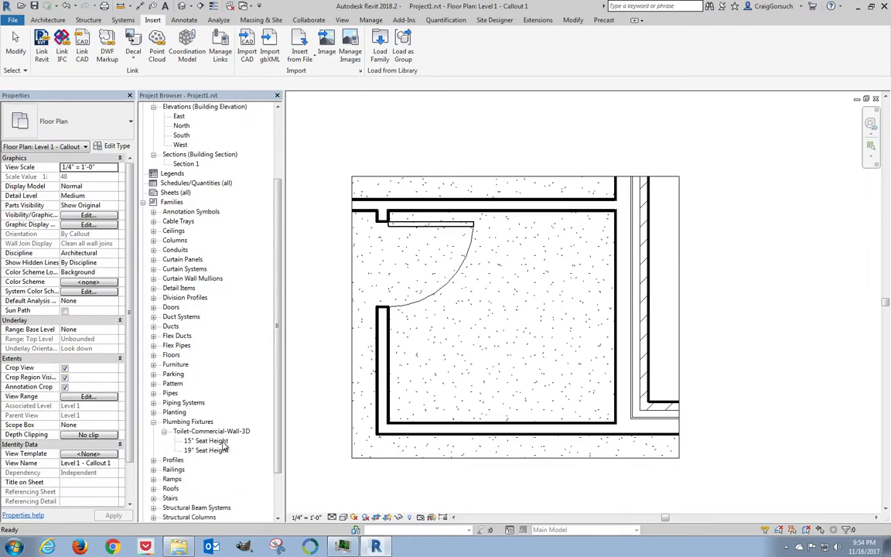
pyautogui.click(205, 441)
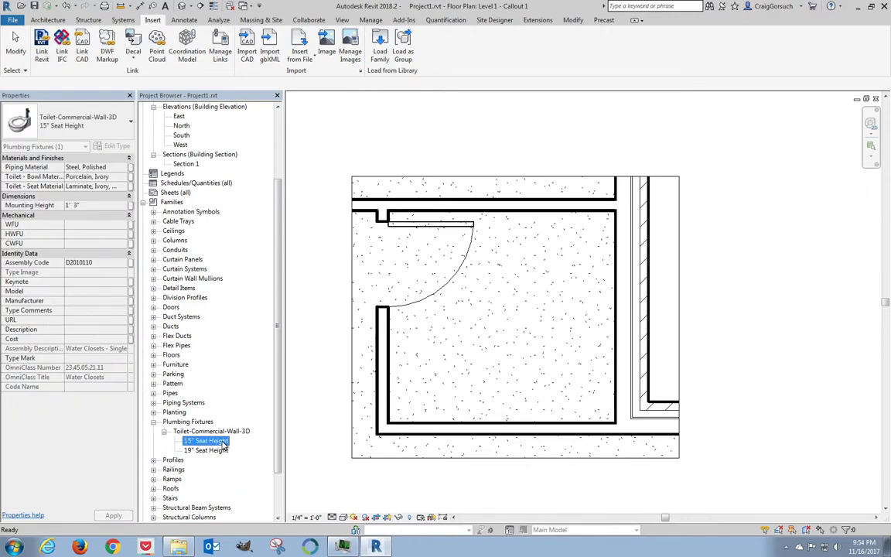
pyautogui.click(206, 450)
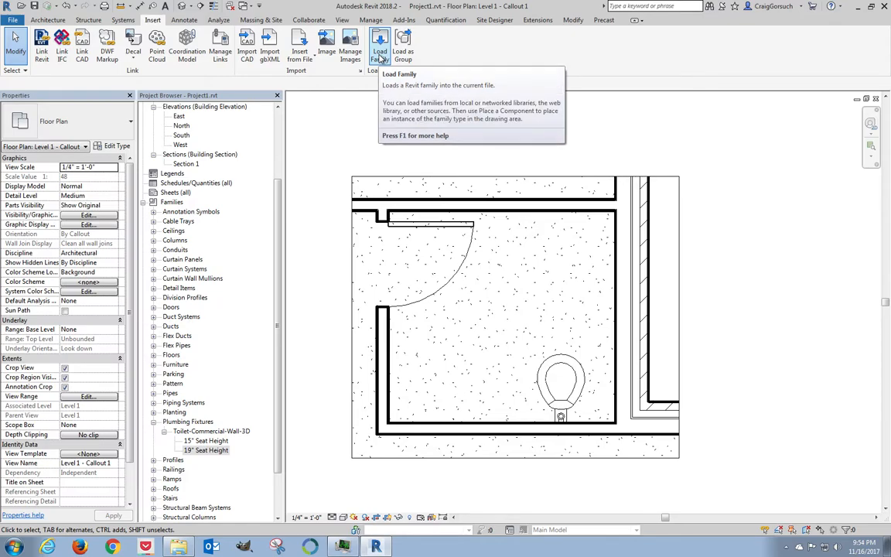
# Load Sink-Vanity-Round.rfa from the Plumbing Sinks folder into the project
pyautogui.click(380, 44)
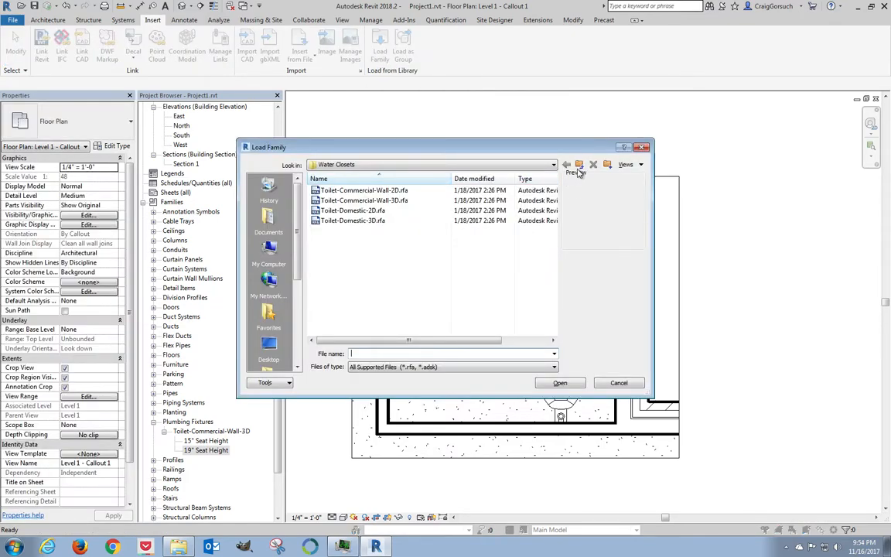
pyautogui.click(566, 164)
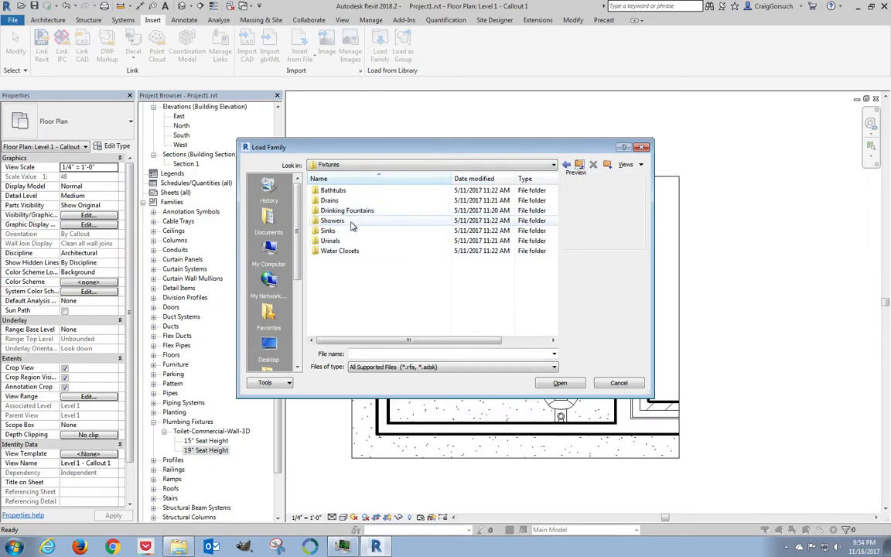
pyautogui.doubleClick(327, 230)
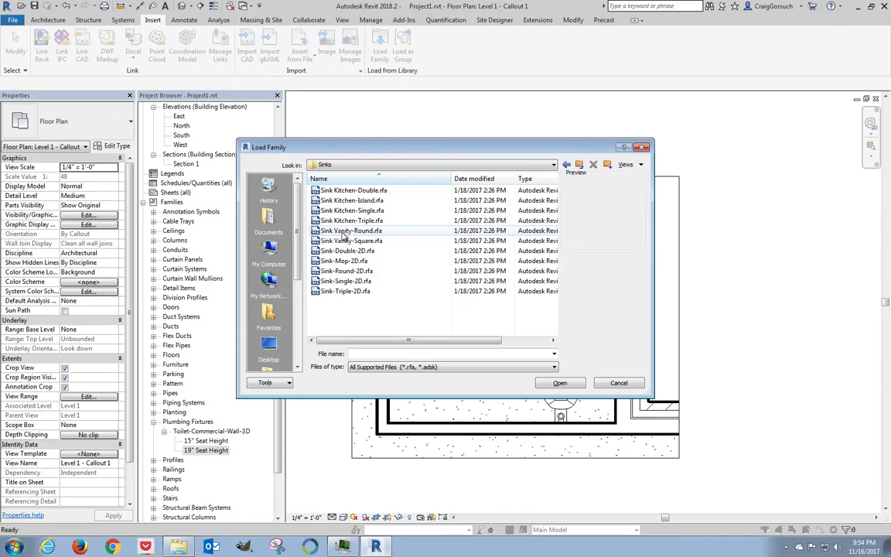
pyautogui.click(349, 231)
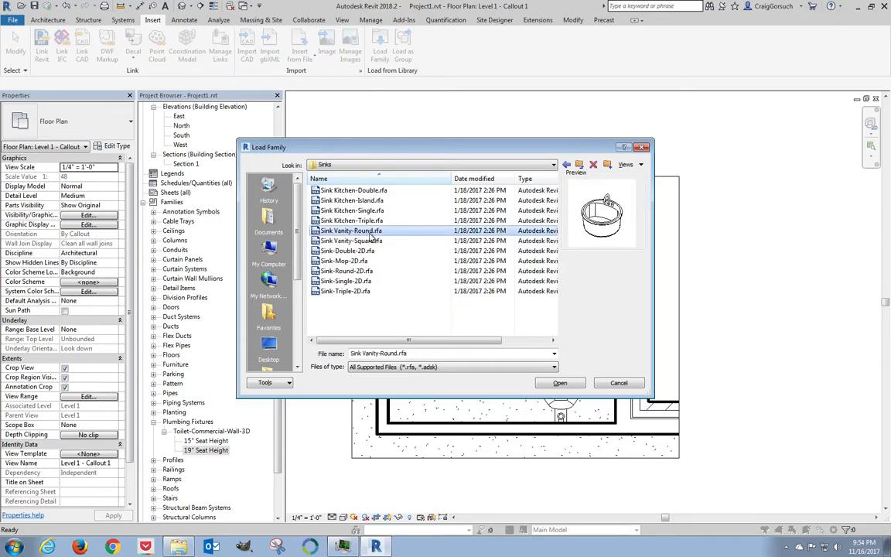
pyautogui.moveTo(473, 323)
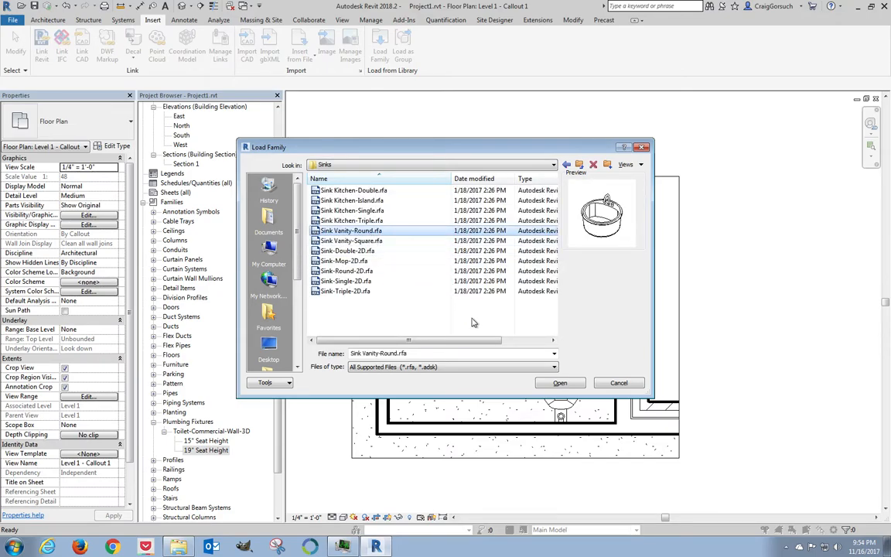
pyautogui.click(559, 384)
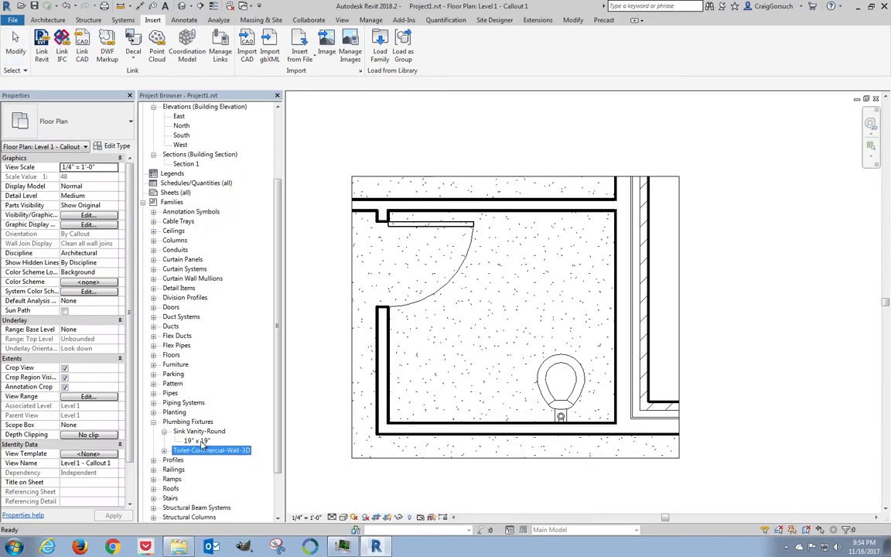
# Place the 19" x 19" Sink-Vanity-Round type in the bathroom above the toilet
pyautogui.click(199, 430)
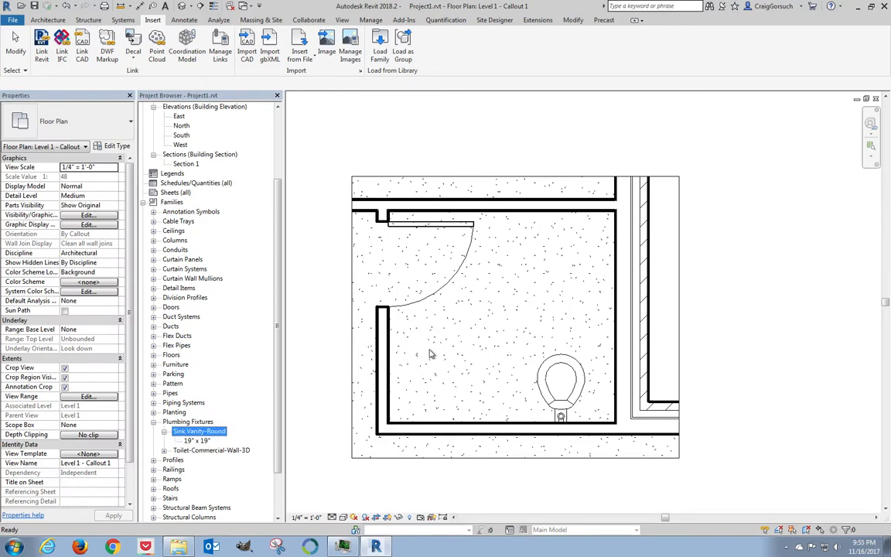
pyautogui.moveTo(454, 380)
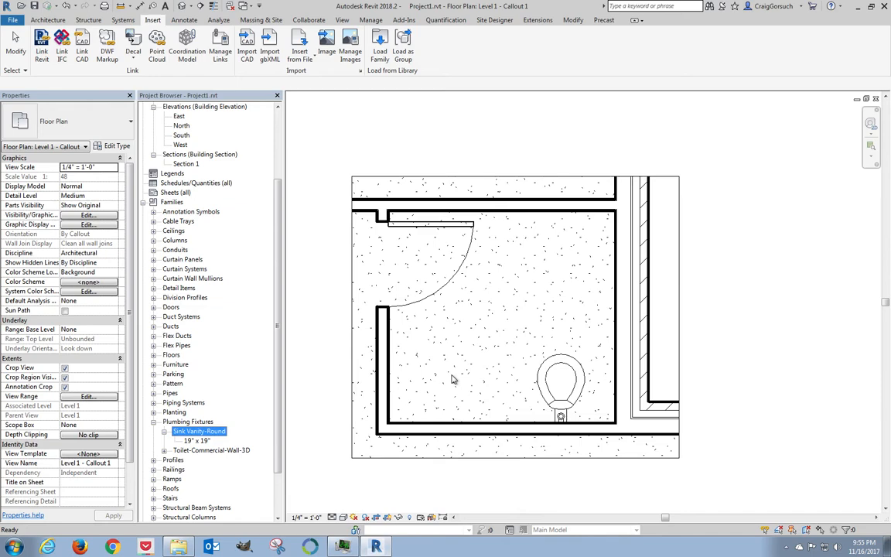
pyautogui.click(195, 440)
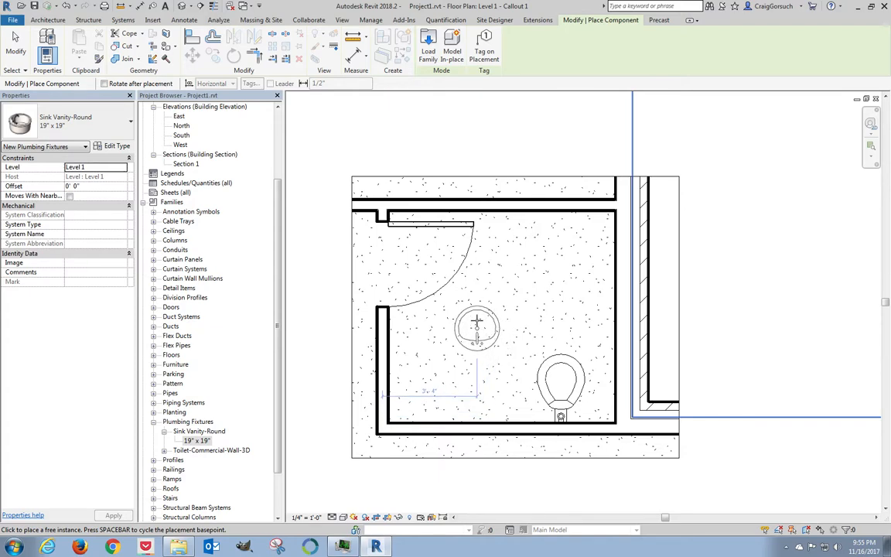
pyautogui.click(523, 323)
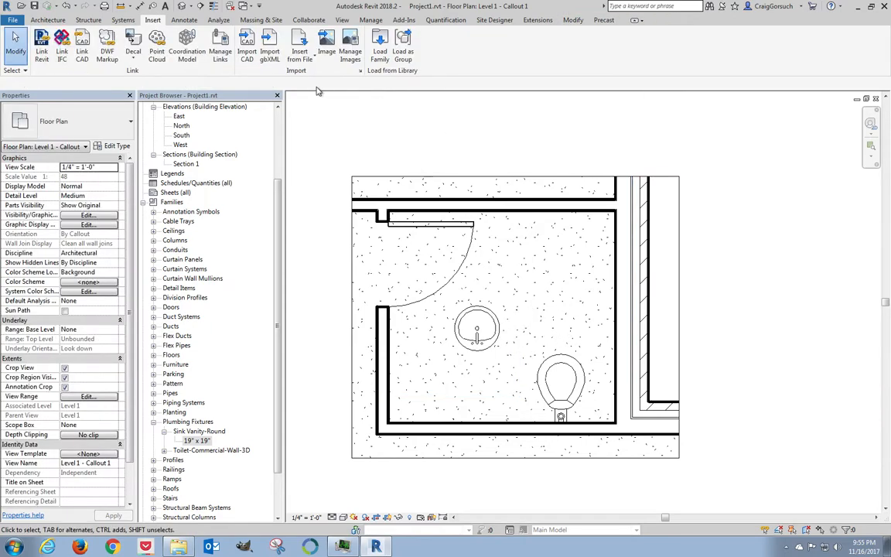
pyautogui.moveTo(379, 46)
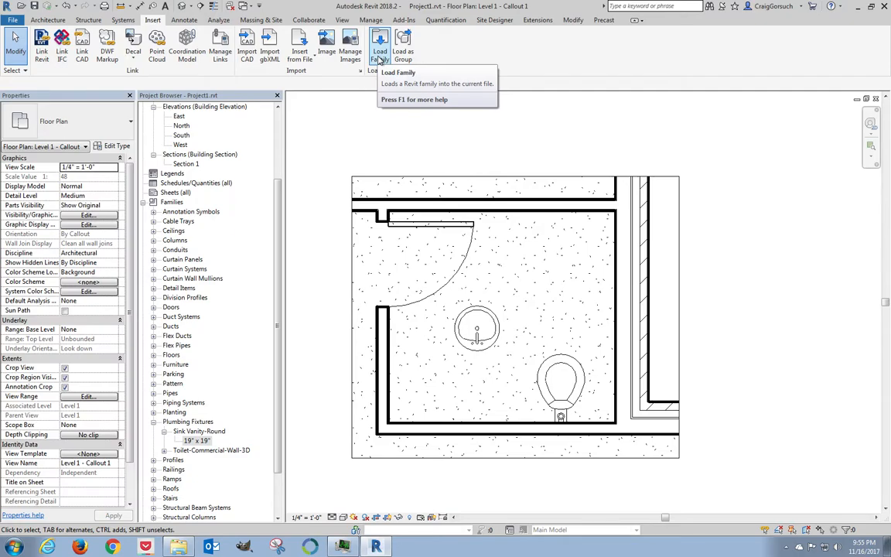
# Start Load Family and browse to the Casework > Base Cabinets library folder
pyautogui.click(380, 43)
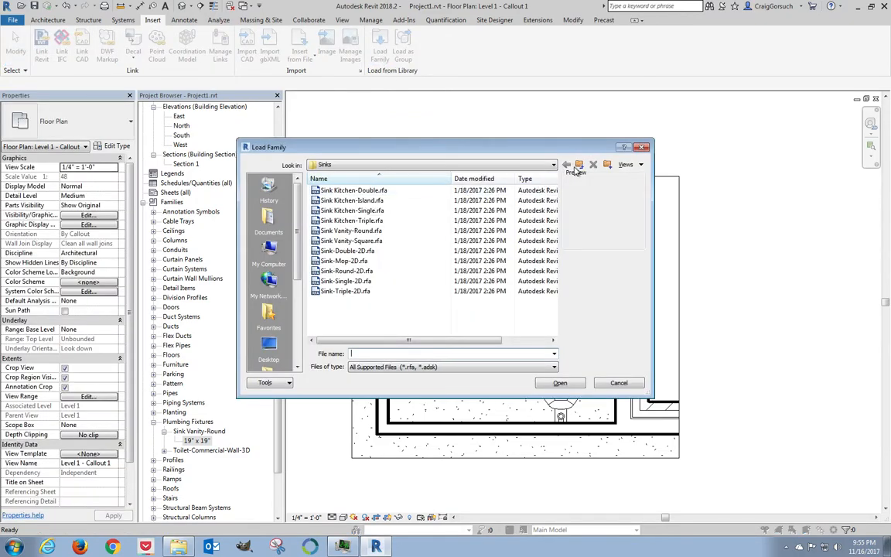
pyautogui.click(566, 164)
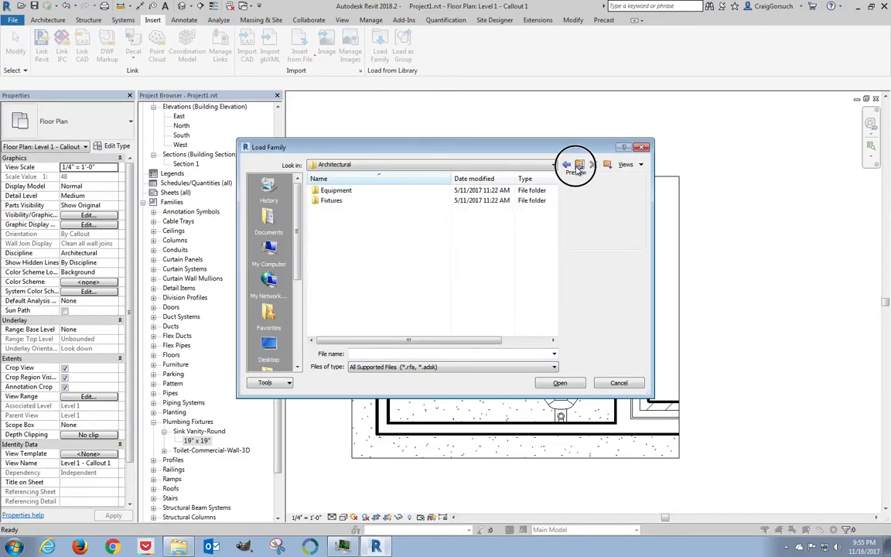
pyautogui.click(566, 164)
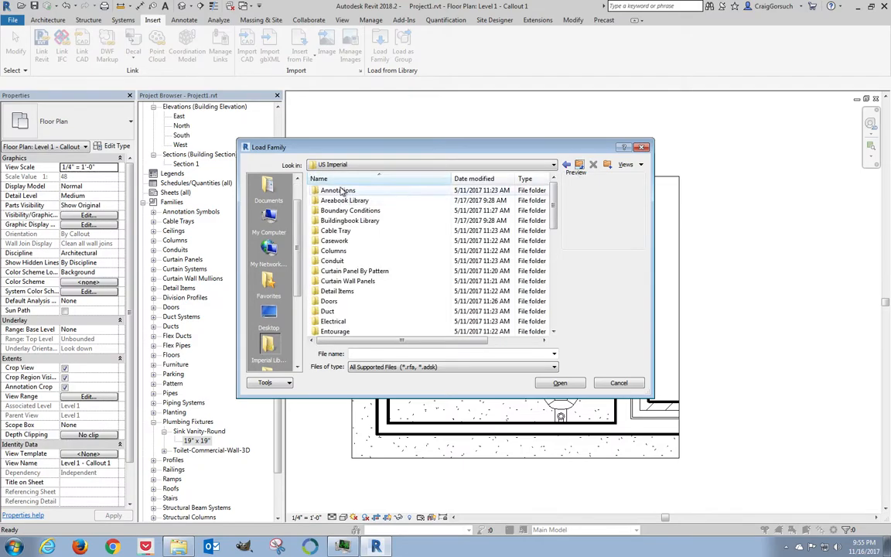
pyautogui.moveTo(334, 241)
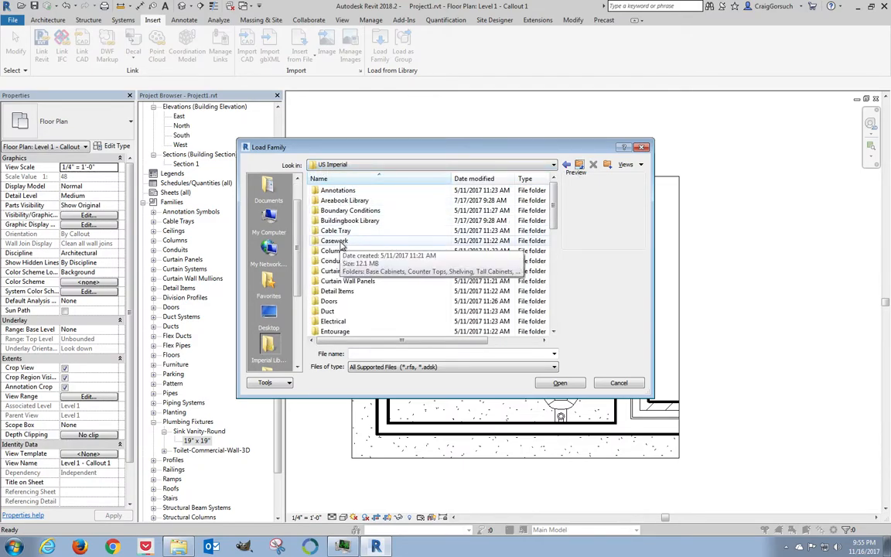
pyautogui.doubleClick(334, 242)
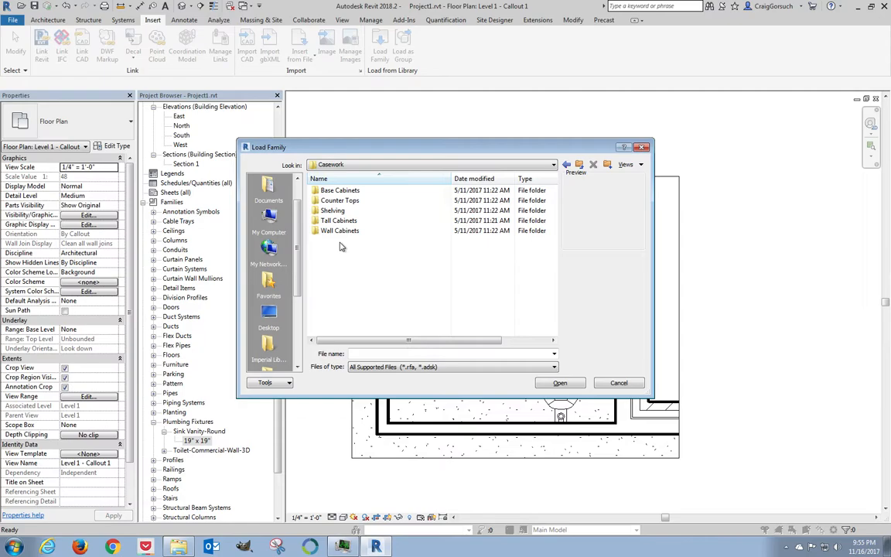
pyautogui.moveTo(340, 191)
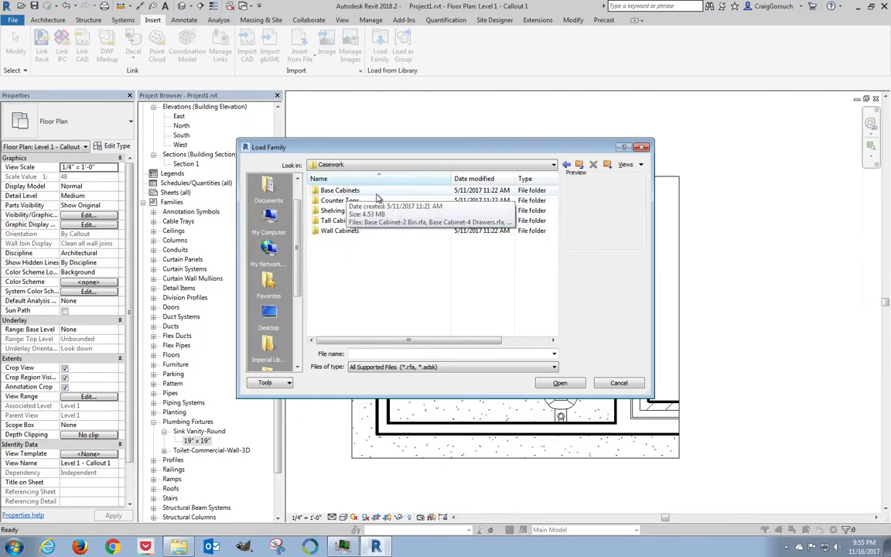
pyautogui.doubleClick(340, 190)
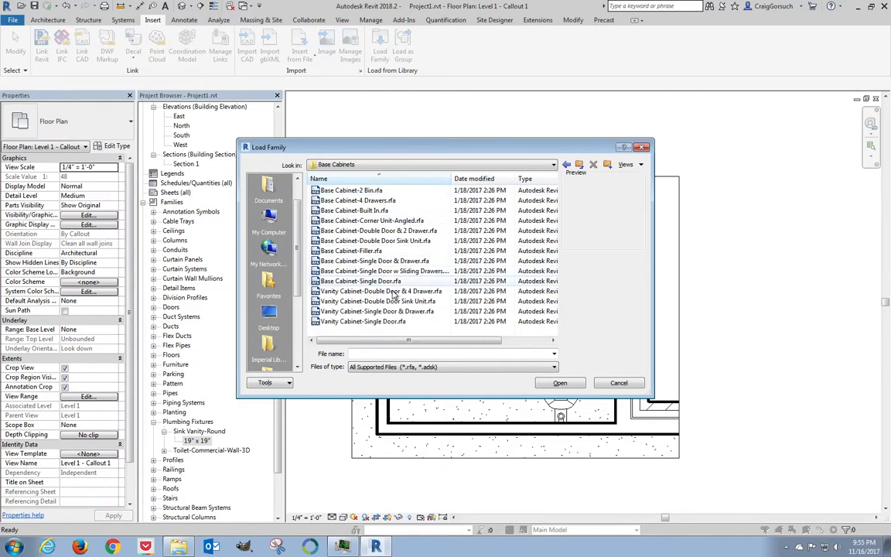
# Preview the vanity cabinets and load Vanity Cabinet-Double Door & 4 Drawer.rfa
pyautogui.click(379, 290)
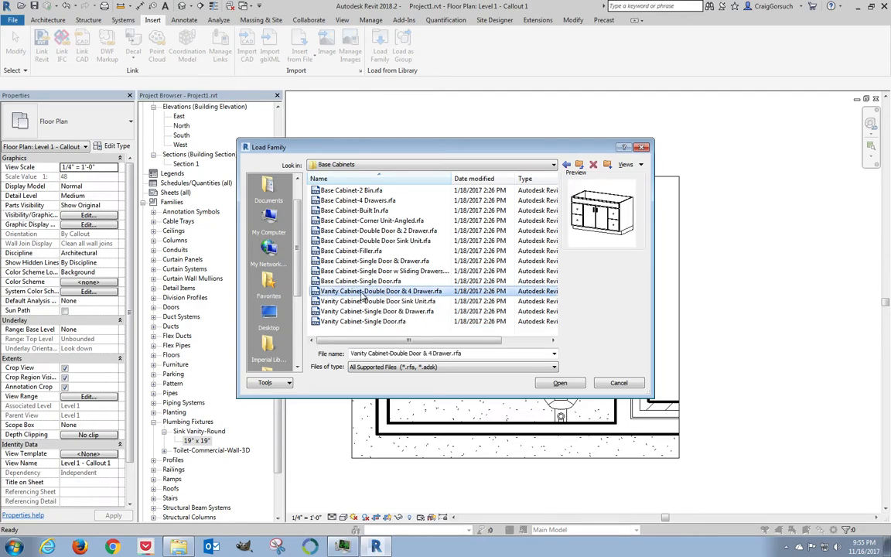
pyautogui.click(377, 300)
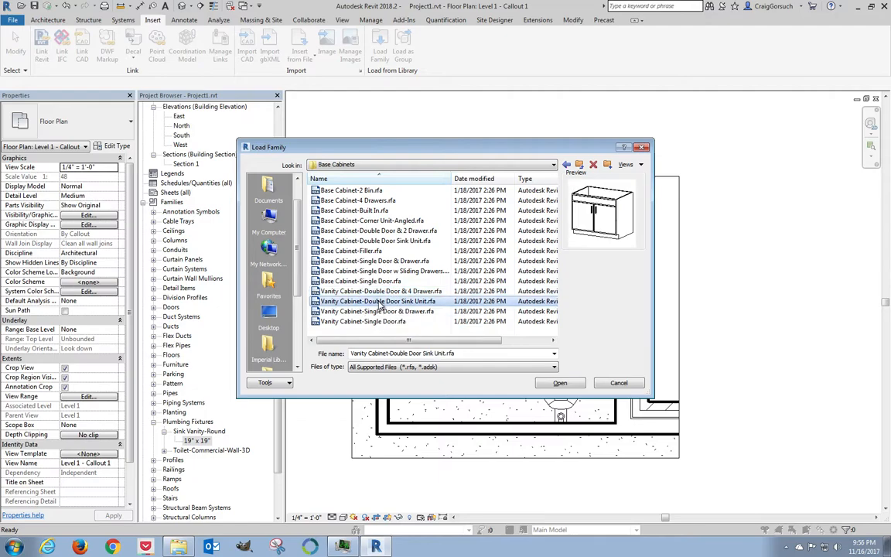
pyautogui.click(377, 311)
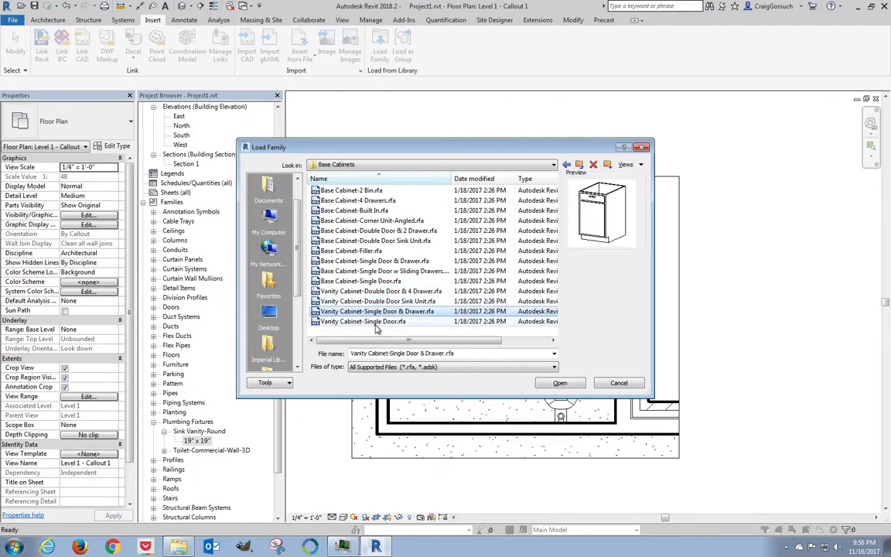
pyautogui.click(380, 291)
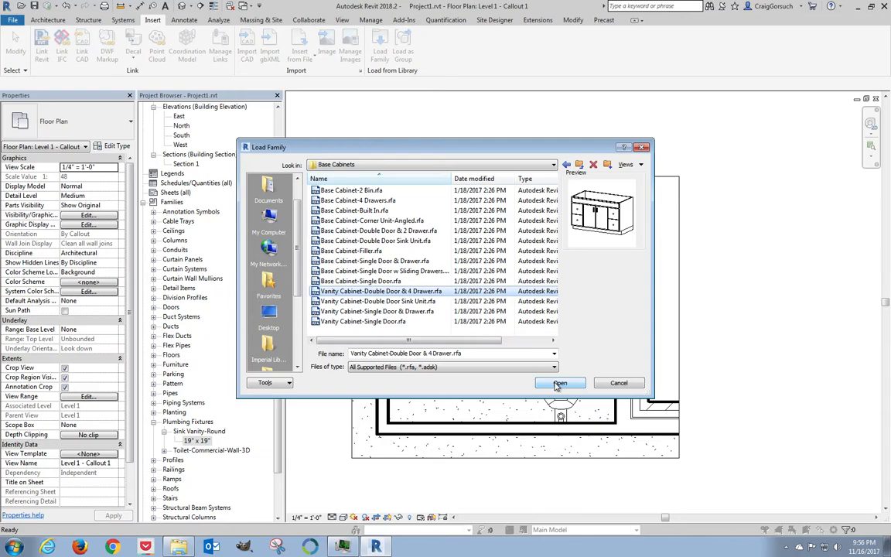
pyautogui.click(559, 382)
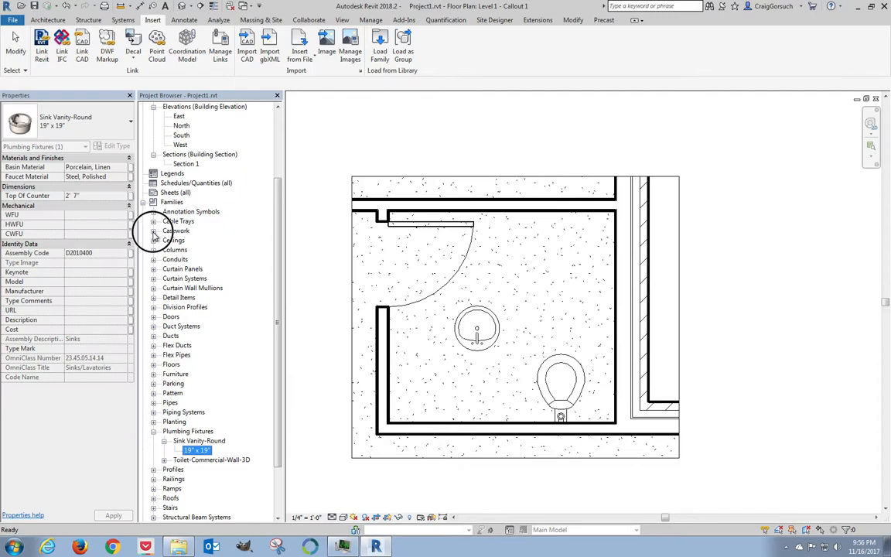
pyautogui.click(153, 230)
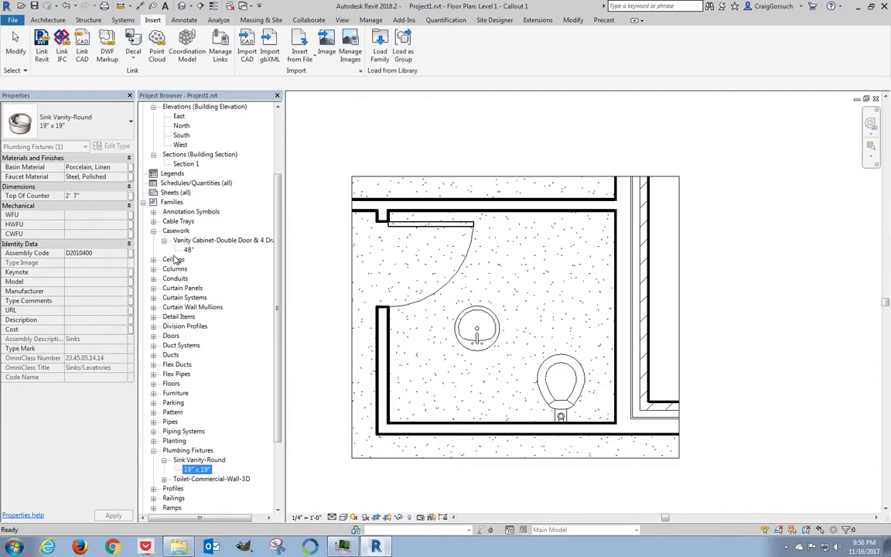
pyautogui.click(188, 251)
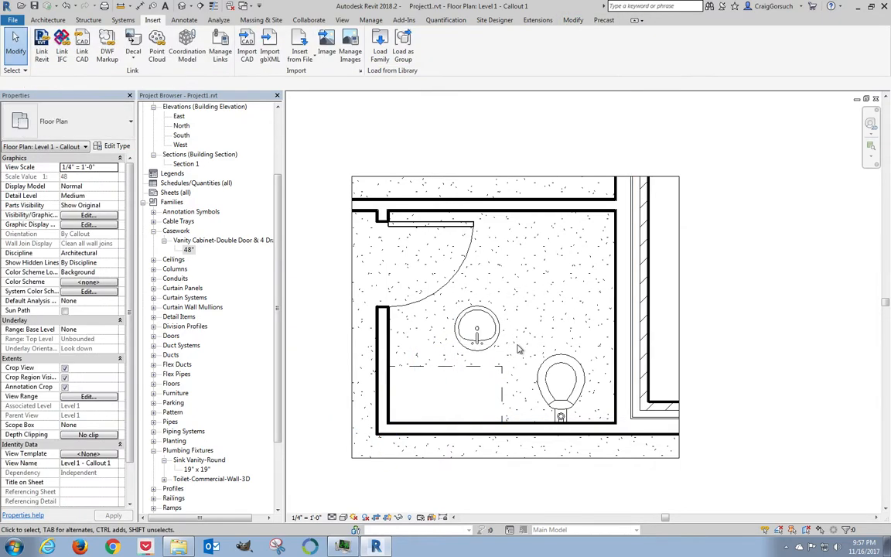
# Select the round vanity sink and drag it to snap against the 48" vanity cabinet
pyautogui.click(476, 328)
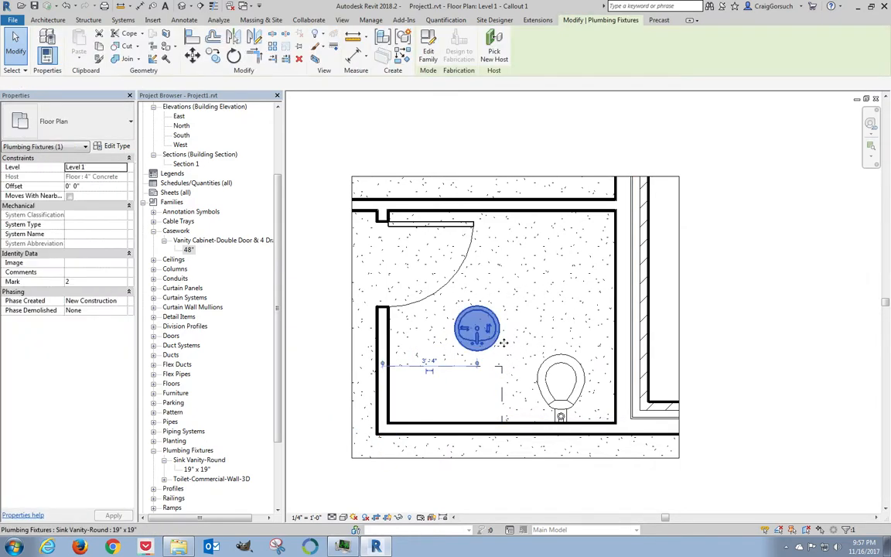
pyautogui.click(476, 327)
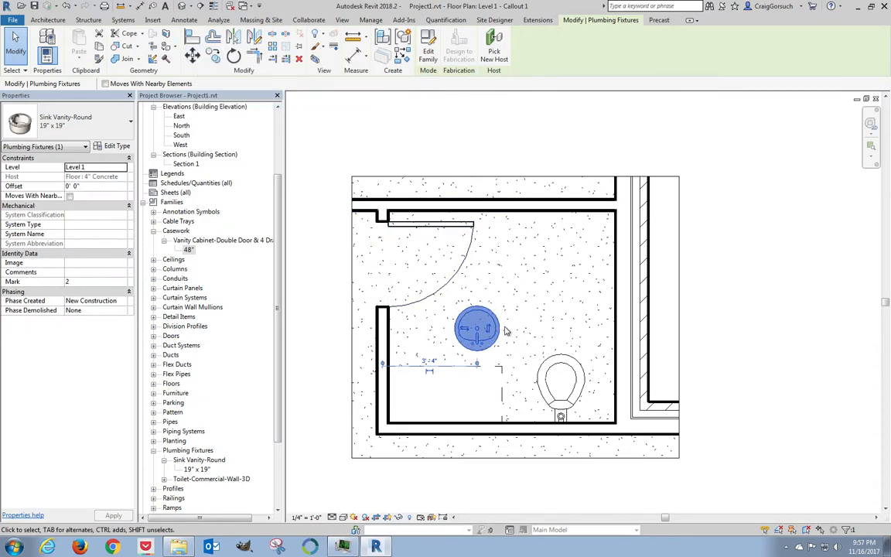
pyautogui.click(476, 328)
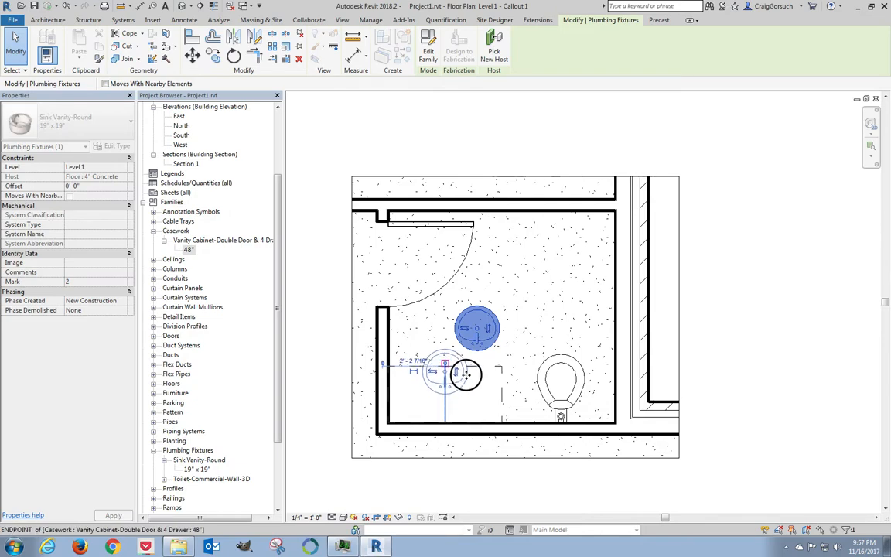
pyautogui.moveTo(463, 375); pyautogui.dragTo(464, 394)
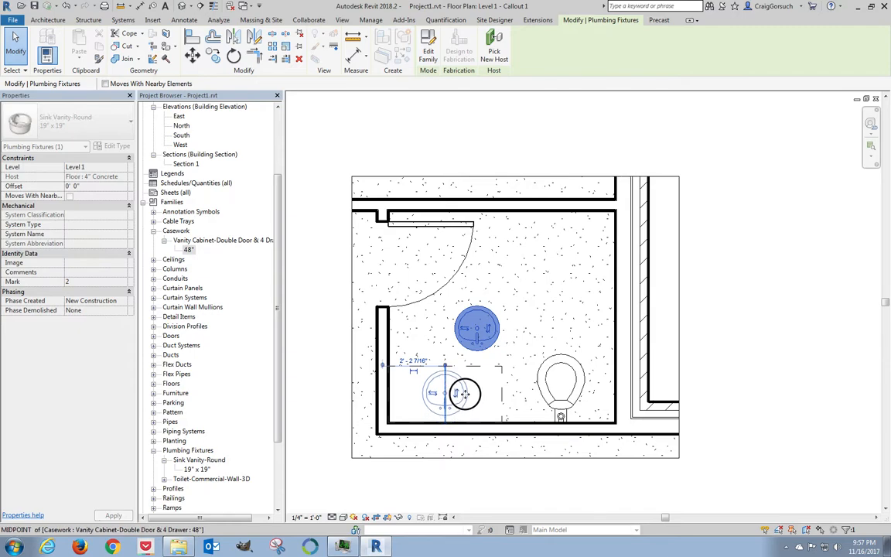
pyautogui.moveTo(464, 395); pyautogui.dragTo(477, 328)
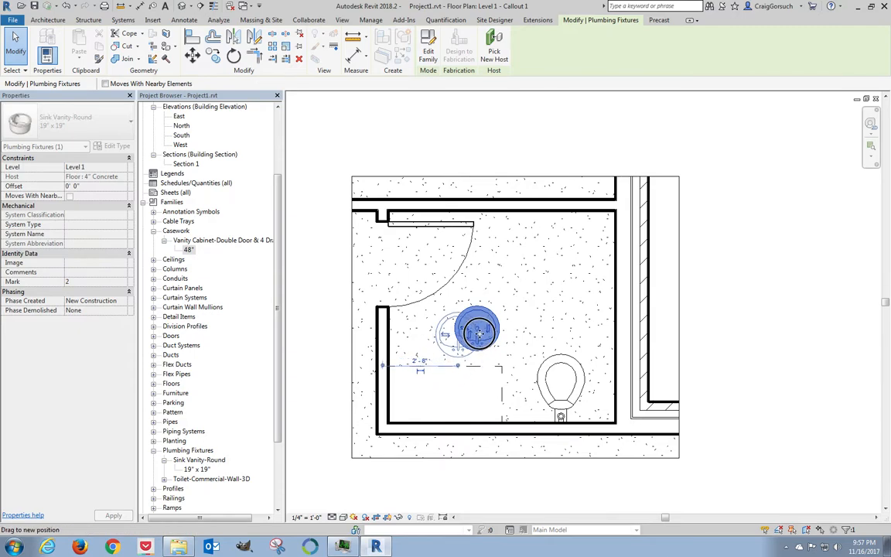
pyautogui.moveTo(476, 331); pyautogui.dragTo(486, 315)
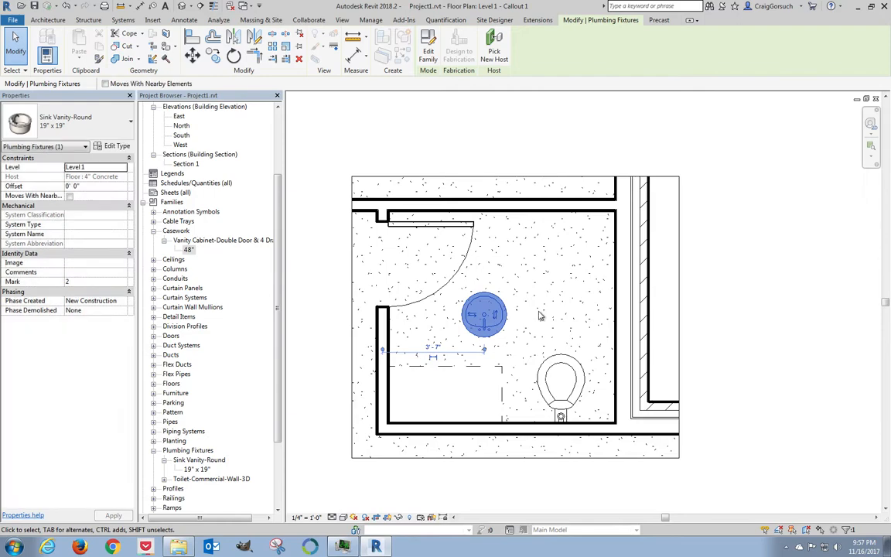
pyautogui.click(483, 316)
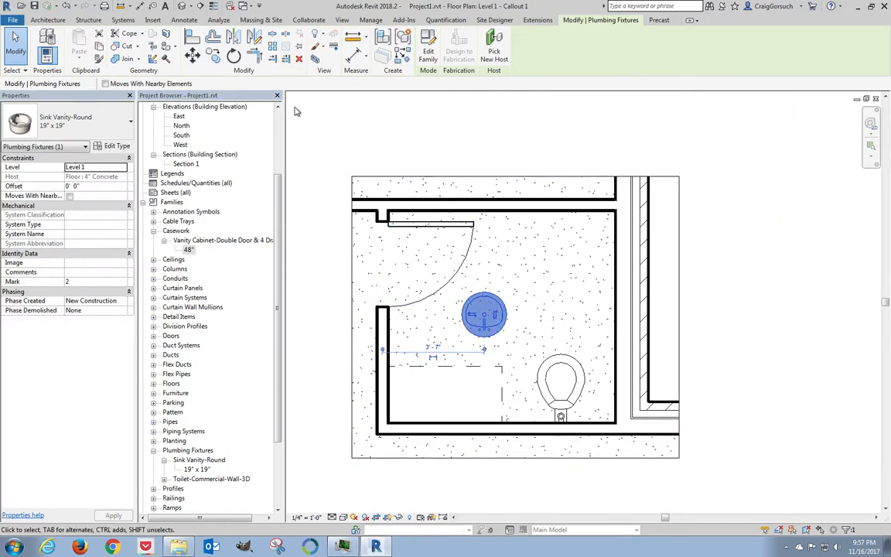
pyautogui.click(152, 18)
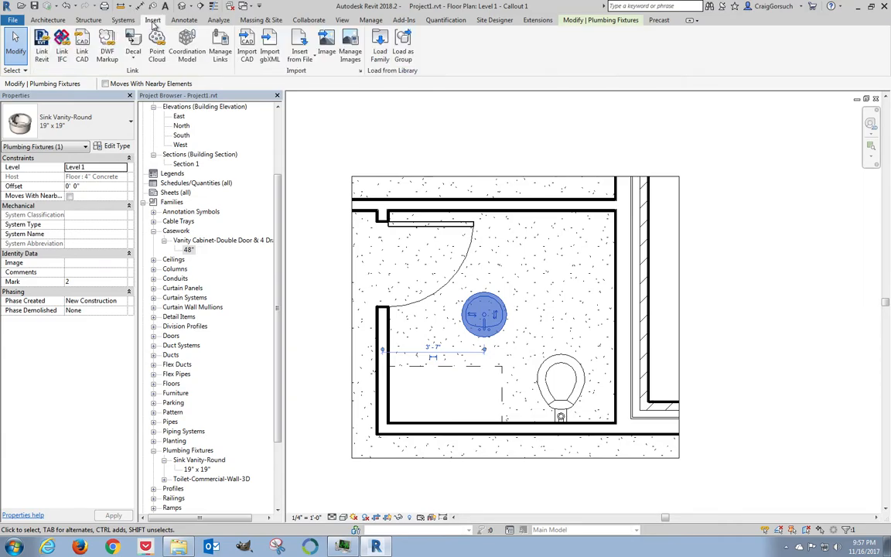
# Load Vanity Counter Top w Round Sink Hole.rfa from Casework > Counter Tops
pyautogui.click(381, 43)
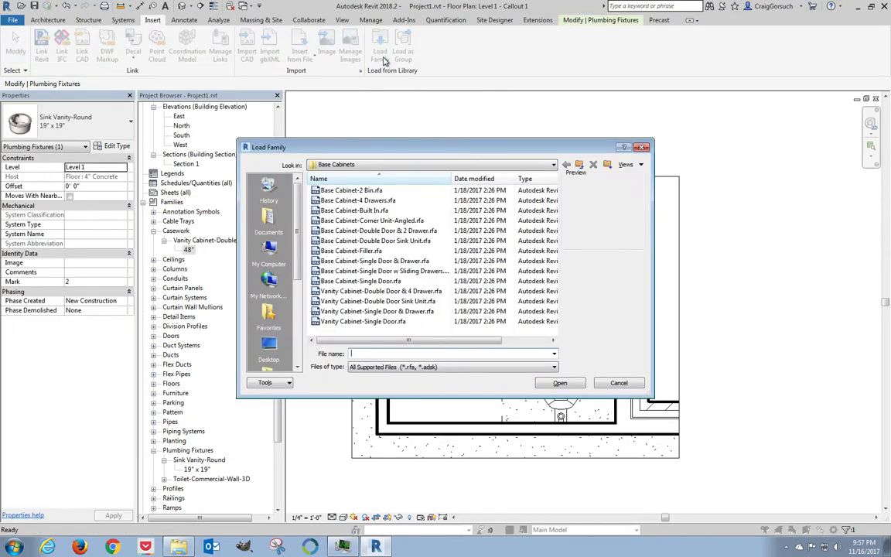
pyautogui.click(579, 164)
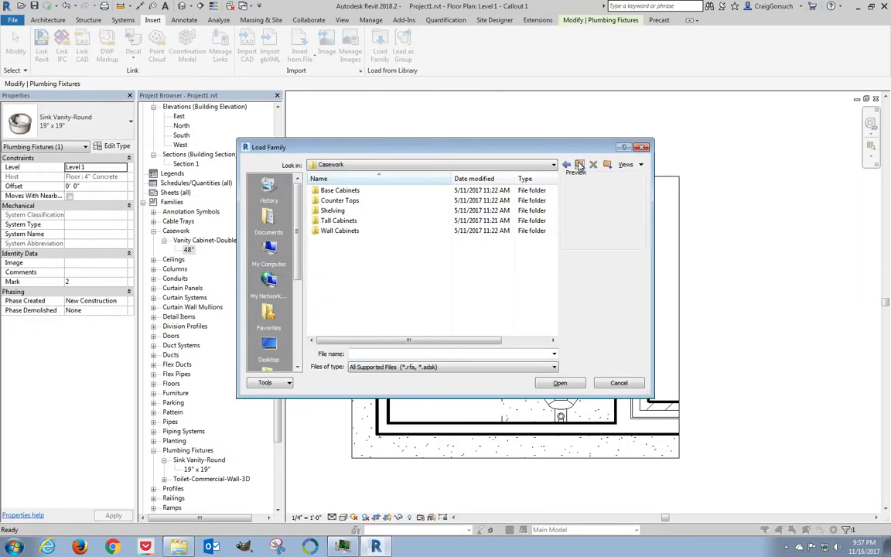
pyautogui.doubleClick(340, 201)
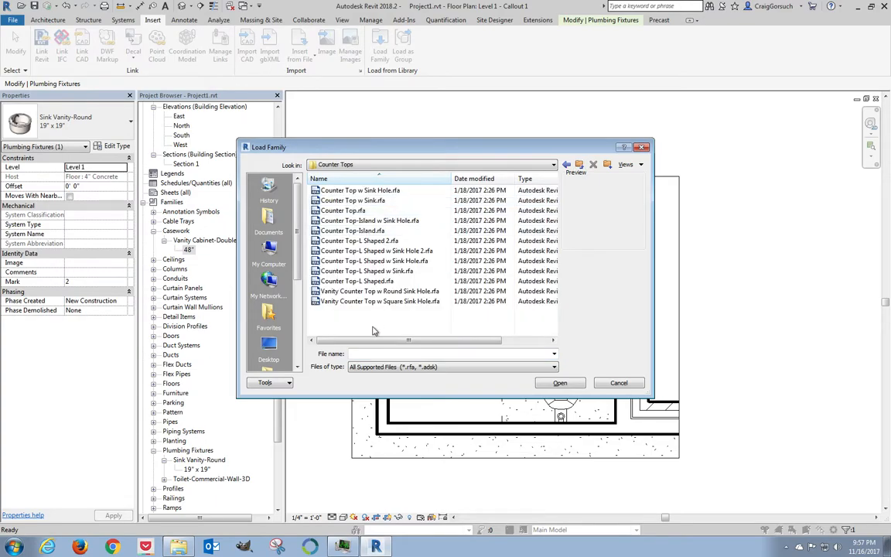
pyautogui.click(379, 291)
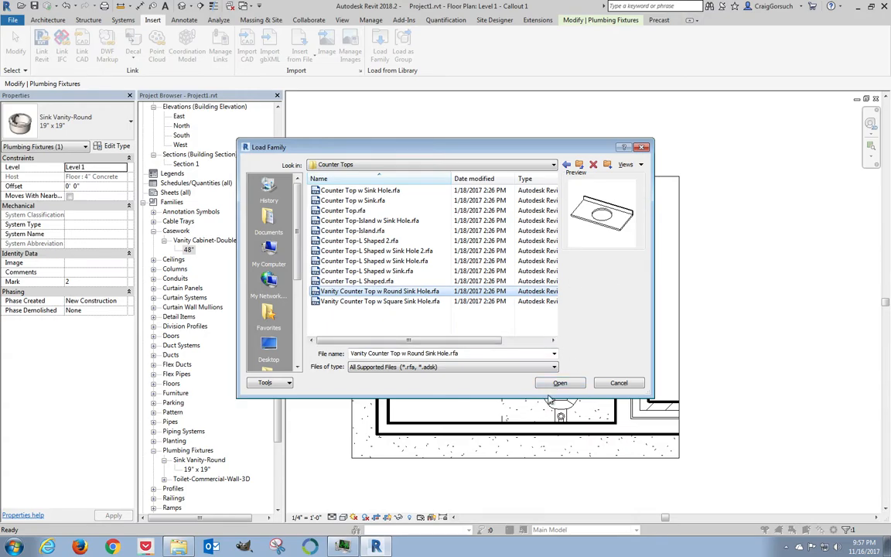
pyautogui.click(560, 384)
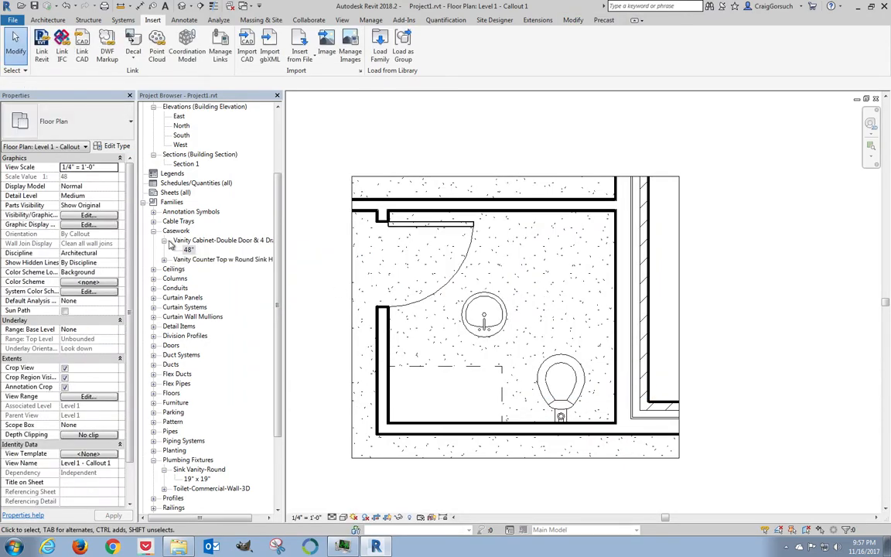
# Expand the Vanity Counter Top family to its 24" Depth type and select the round sink
pyautogui.click(223, 260)
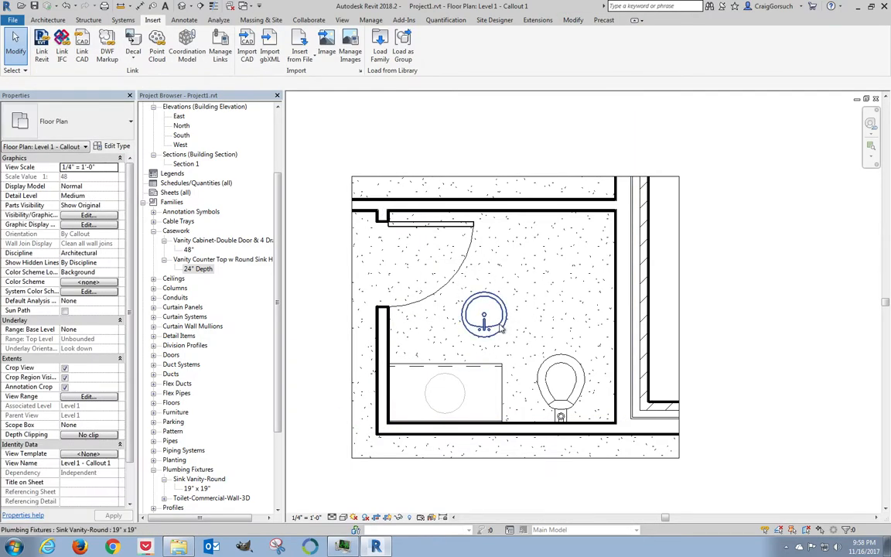
pyautogui.click(483, 312)
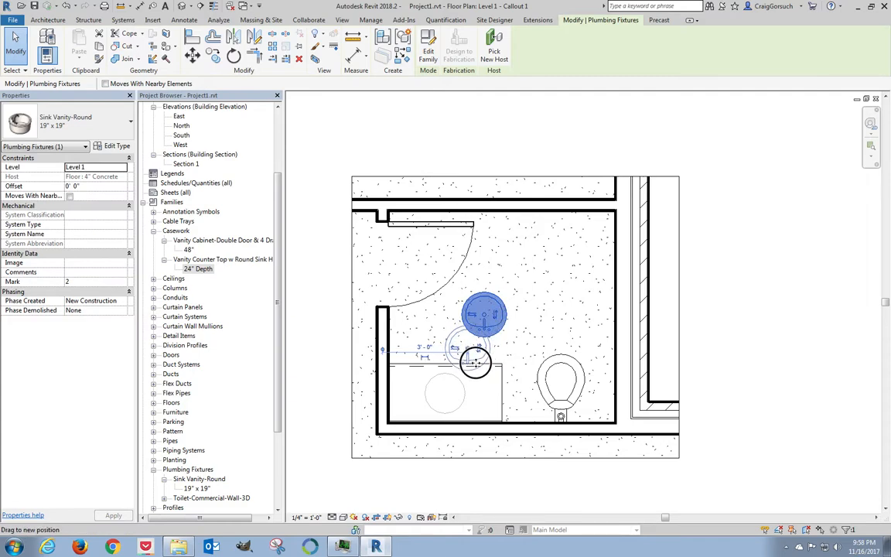
# Move the round sink over the countertop and align it to the sink-hole reference line
pyautogui.moveTo(476, 362); pyautogui.dragTo(464, 396)
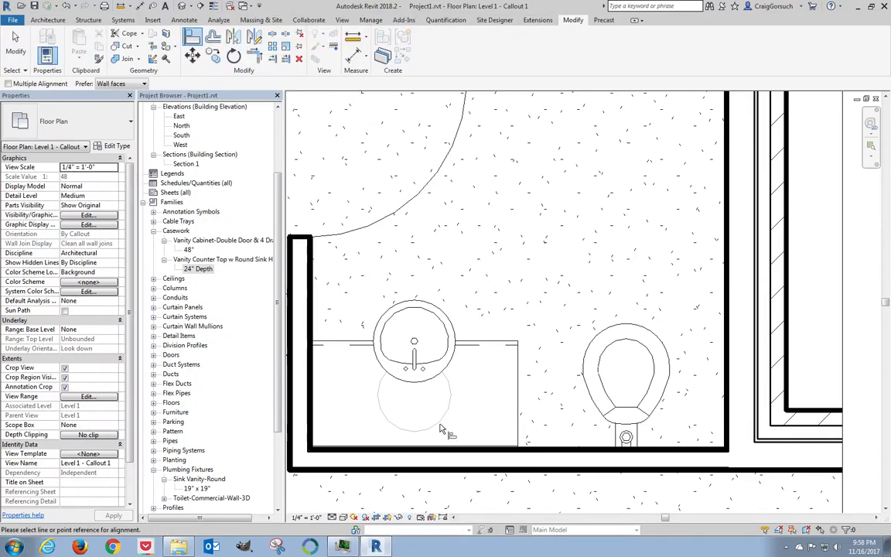
pyautogui.moveTo(471, 396)
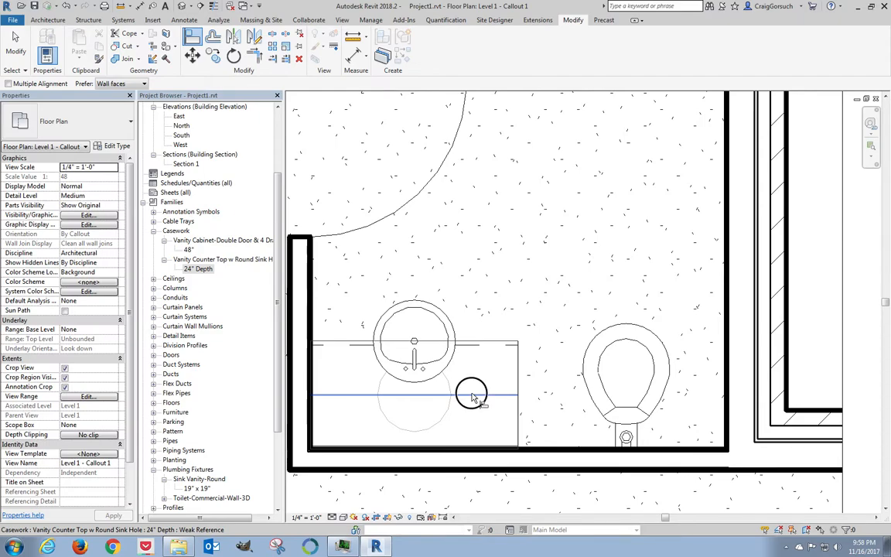
pyautogui.click(471, 394)
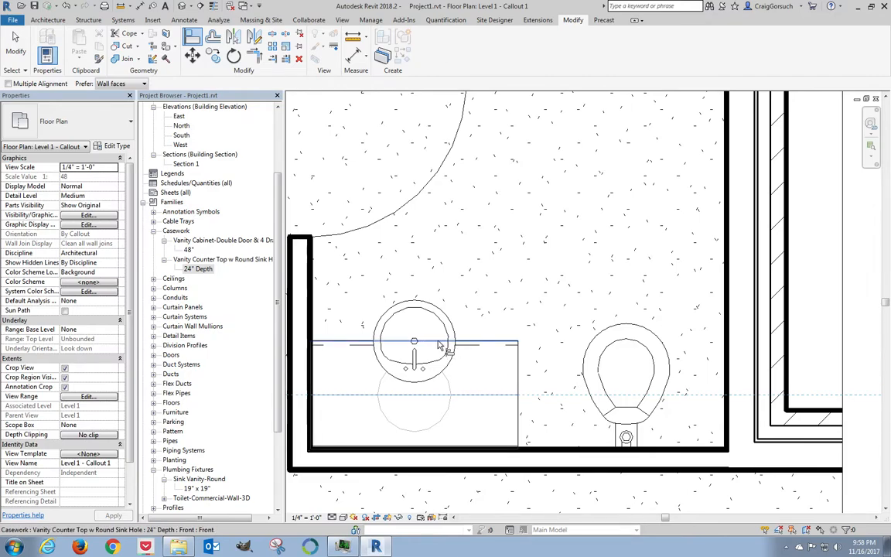
pyautogui.moveTo(414, 343)
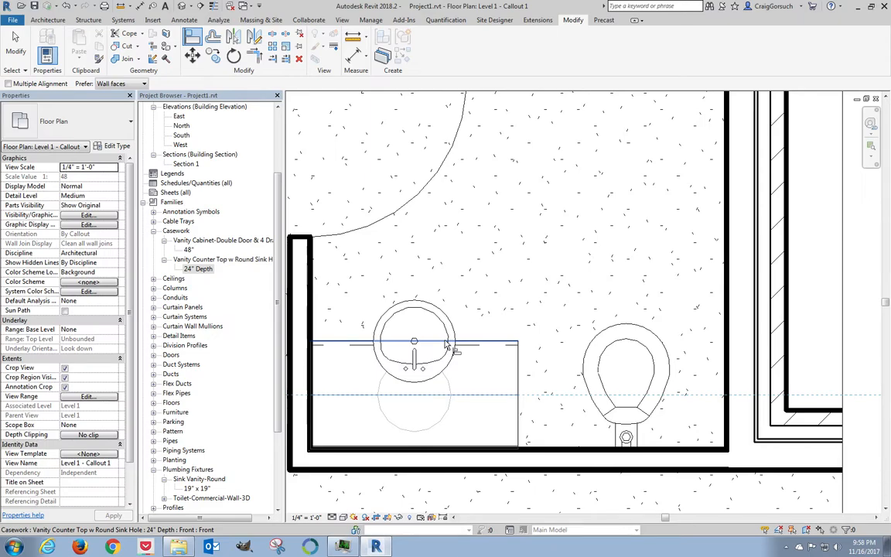
pyautogui.moveTo(447, 347)
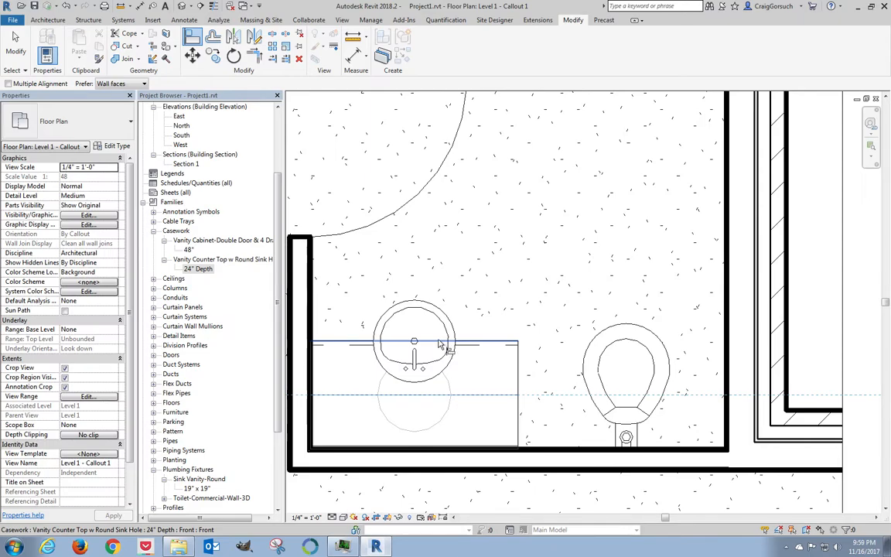
pyautogui.moveTo(441, 347)
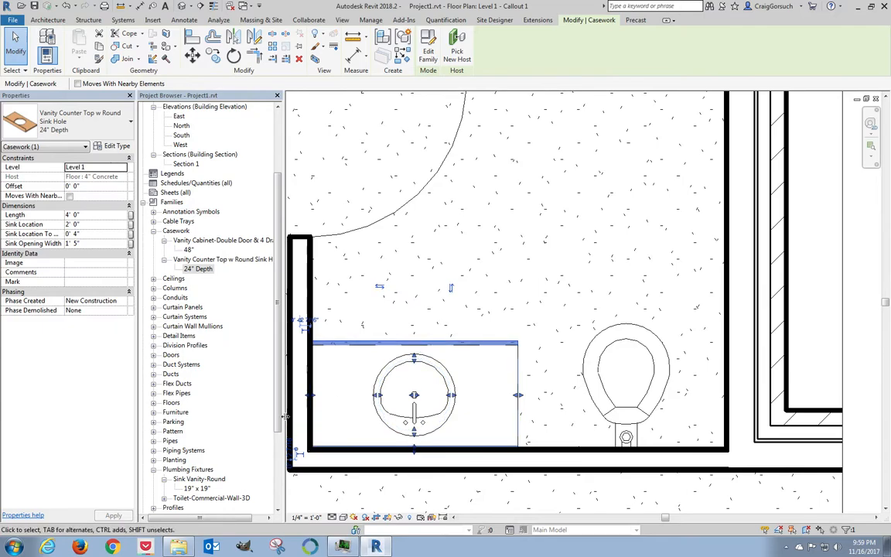
pyautogui.moveTo(519, 396)
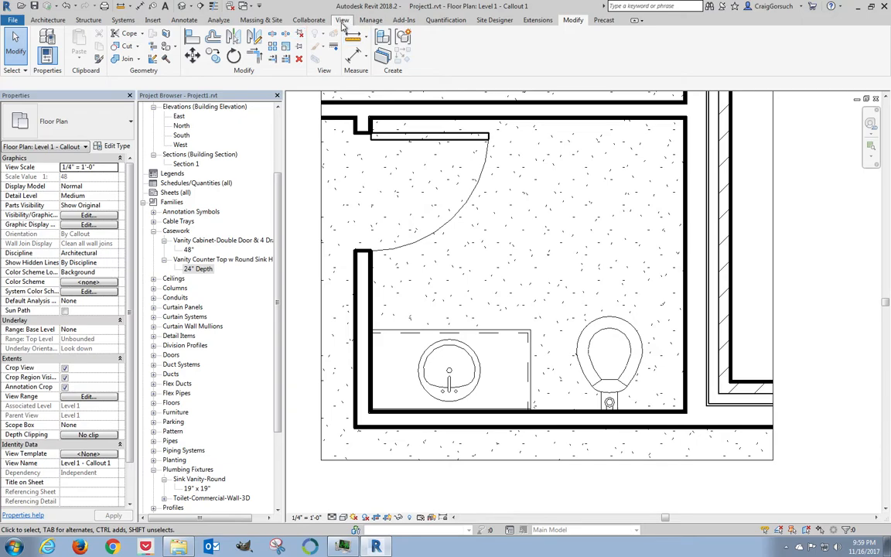
# Place an Interior Elevation marker in the bathroom facing the sink and toilet wall
pyautogui.click(342, 19)
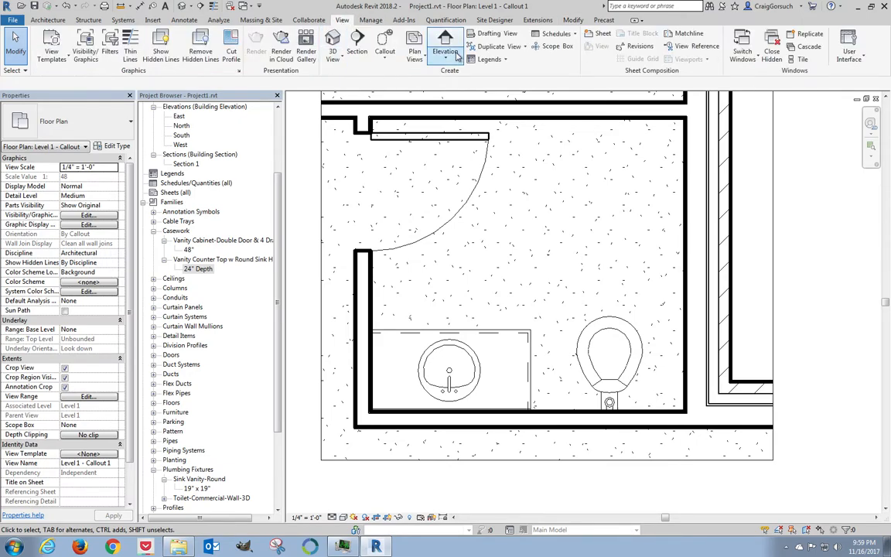
pyautogui.moveTo(446, 46)
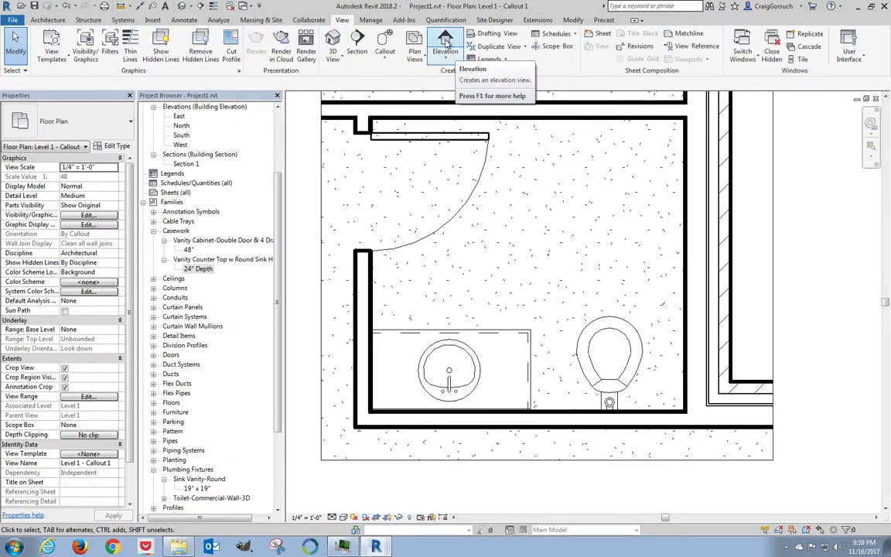
pyautogui.click(445, 45)
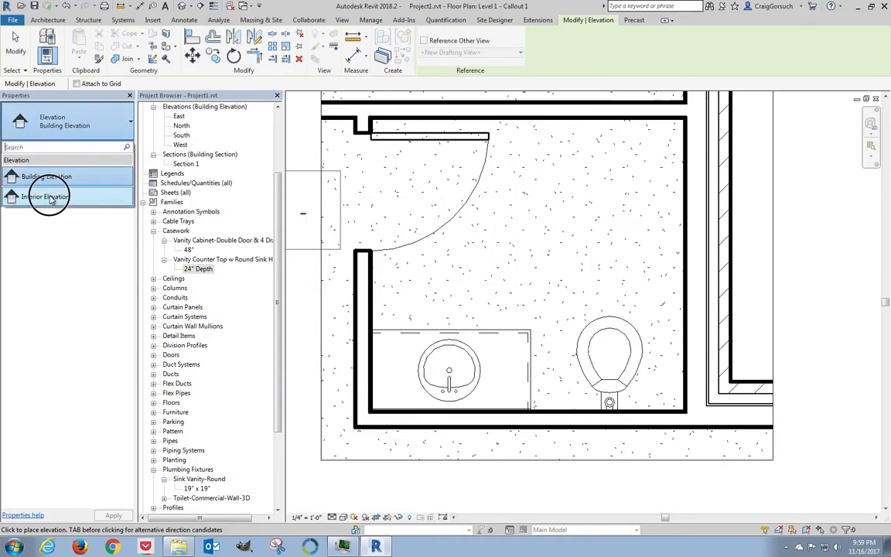
pyautogui.click(46, 196)
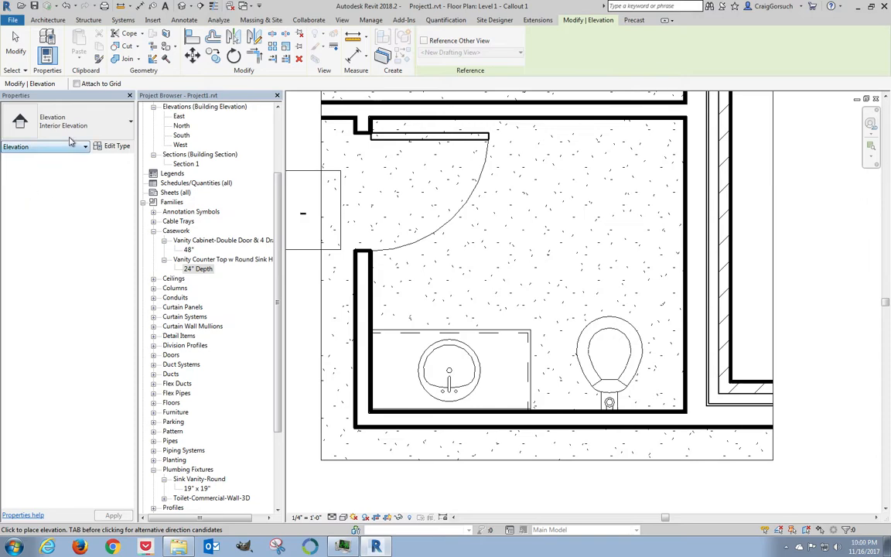
pyautogui.click(525, 260)
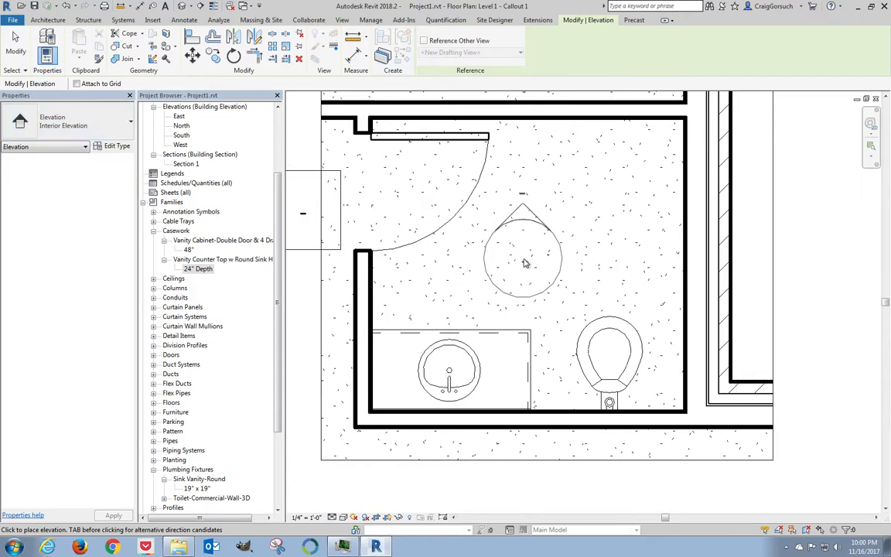
pyautogui.moveTo(529, 241)
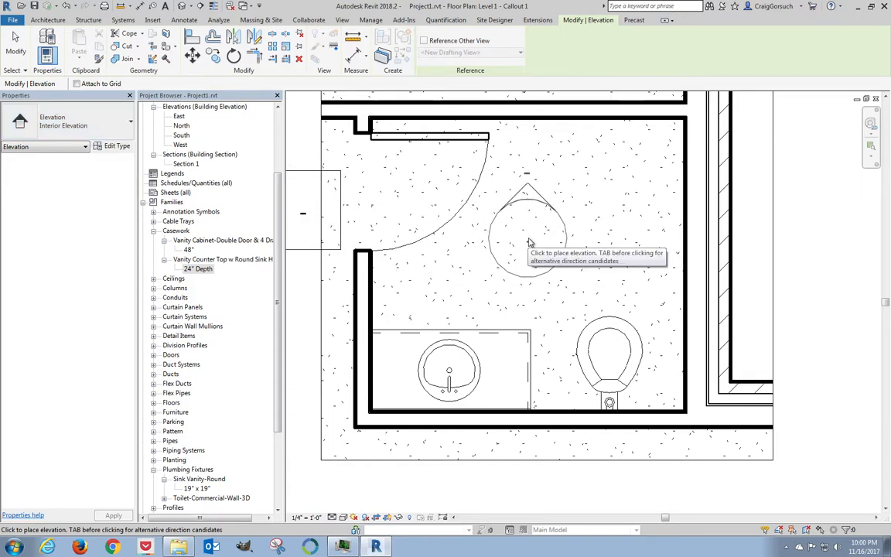
pyautogui.moveTo(529, 277)
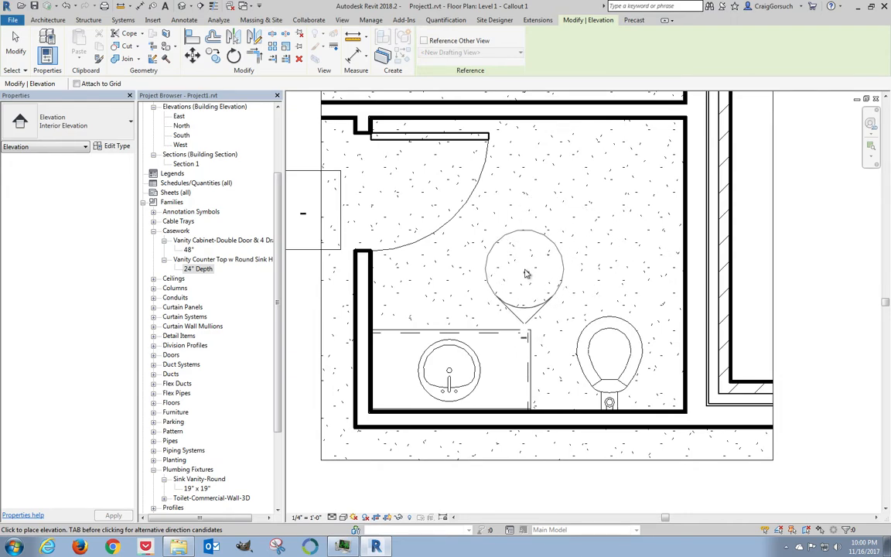
pyautogui.click(524, 275)
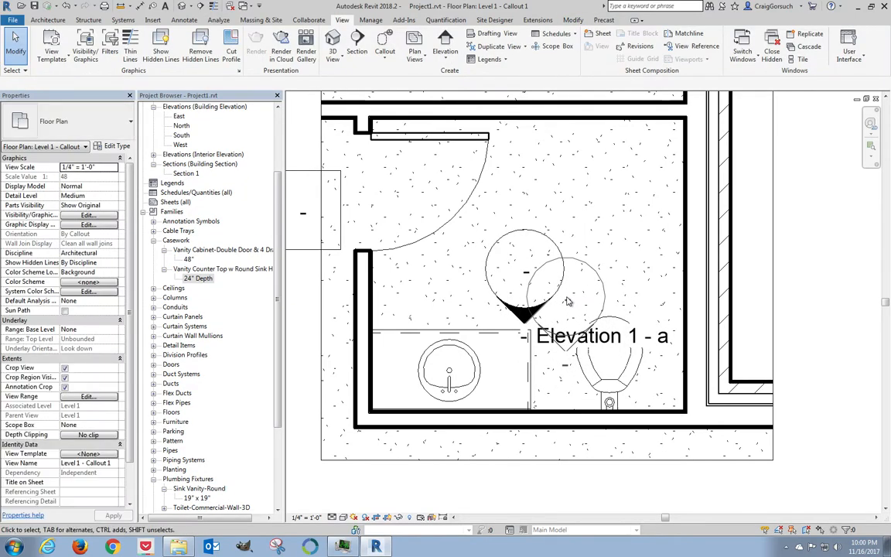
pyautogui.click(526, 271)
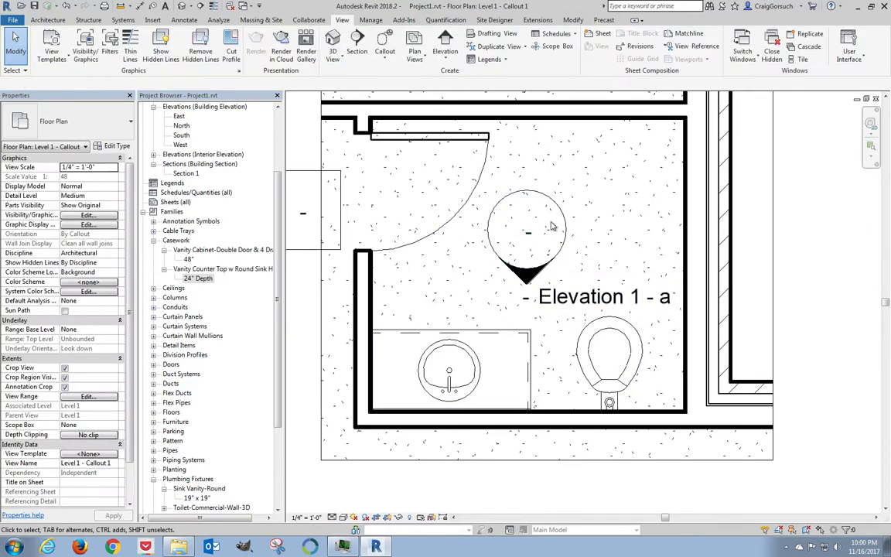
pyautogui.moveTo(541, 286)
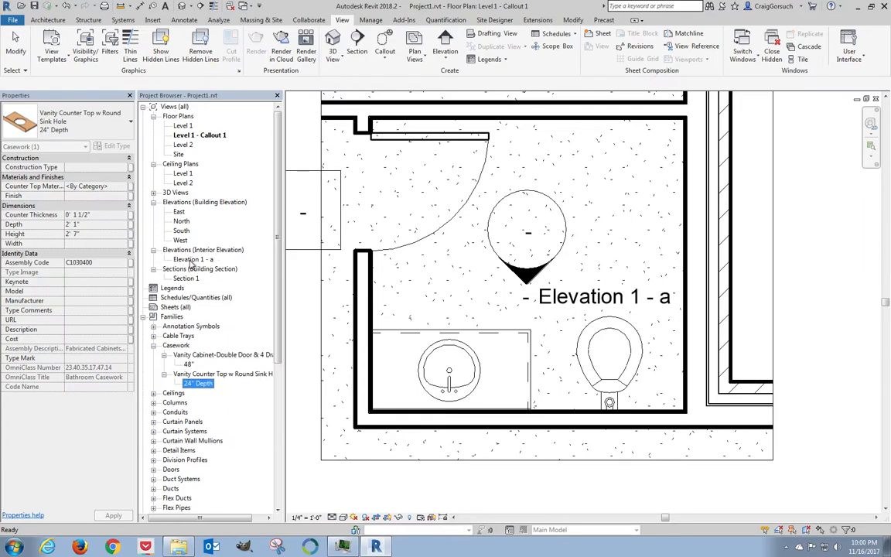
# Open Elevation 1 - a and pull its crop edge in to the bathroom wall
pyautogui.click(192, 260)
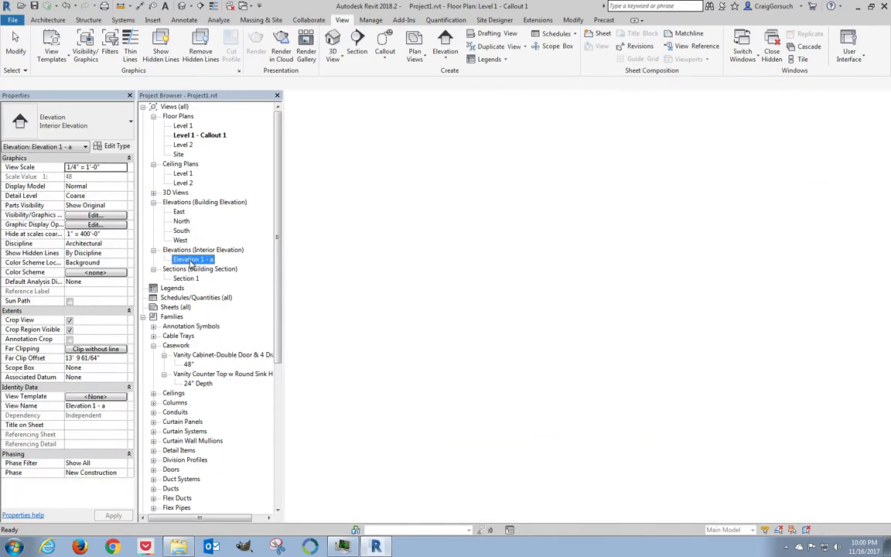
pyautogui.doubleClick(191, 260)
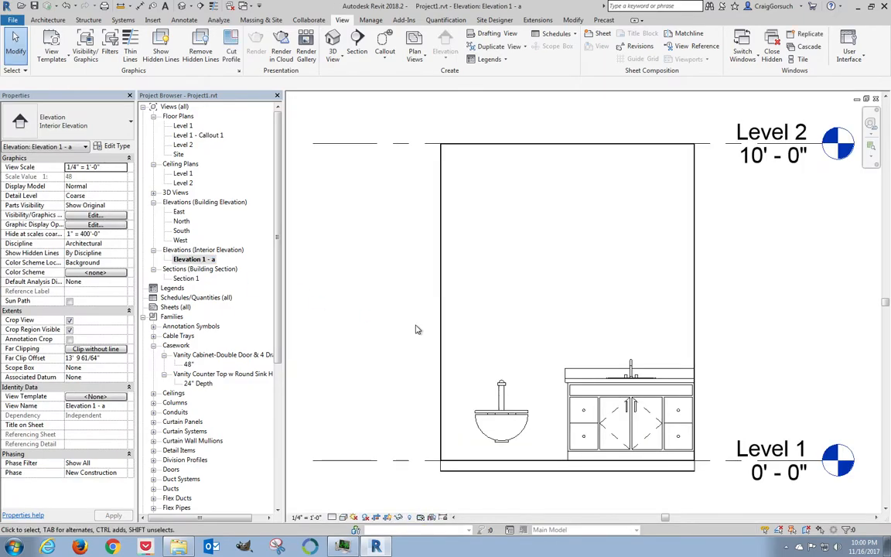
pyautogui.moveTo(676, 331)
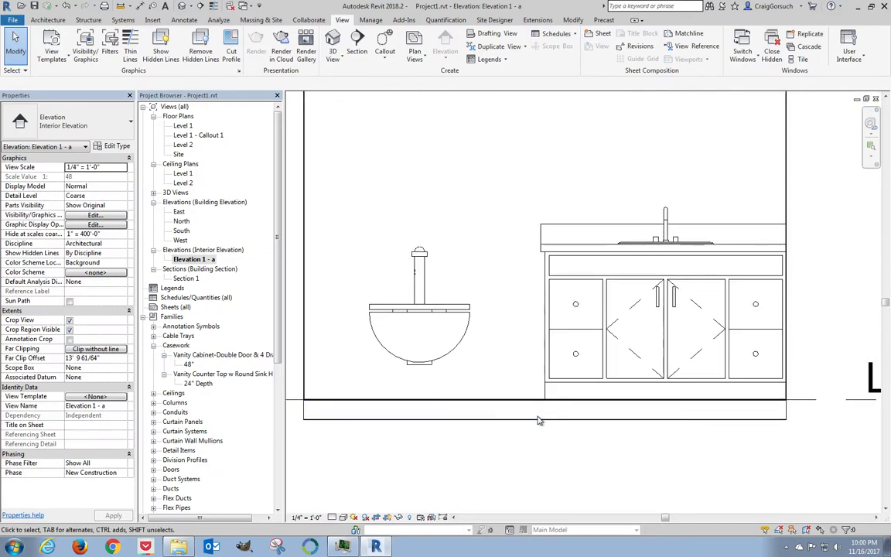
pyautogui.click(533, 400)
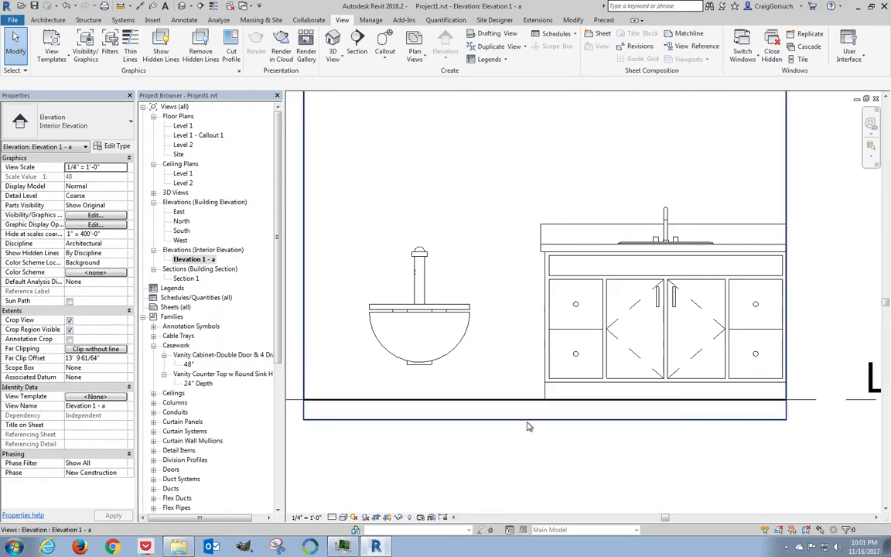
pyautogui.click(541, 414)
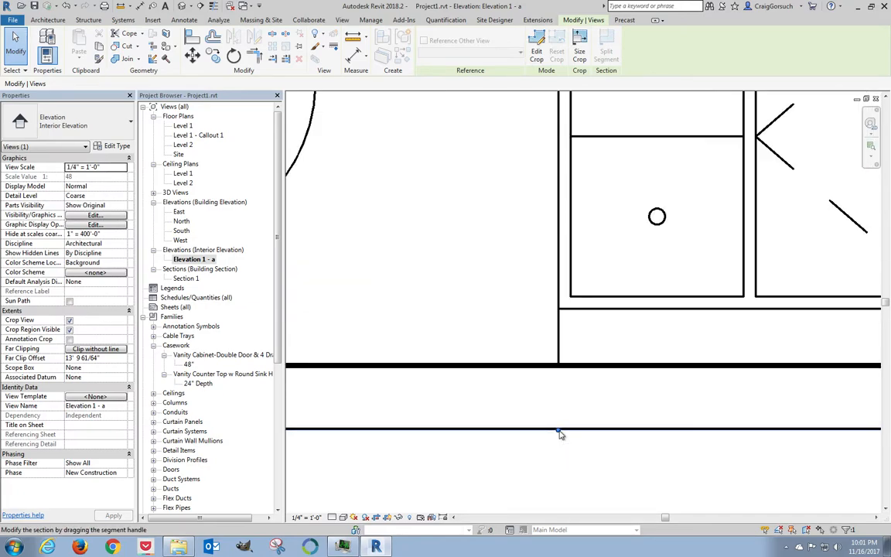
pyautogui.moveTo(560, 432)
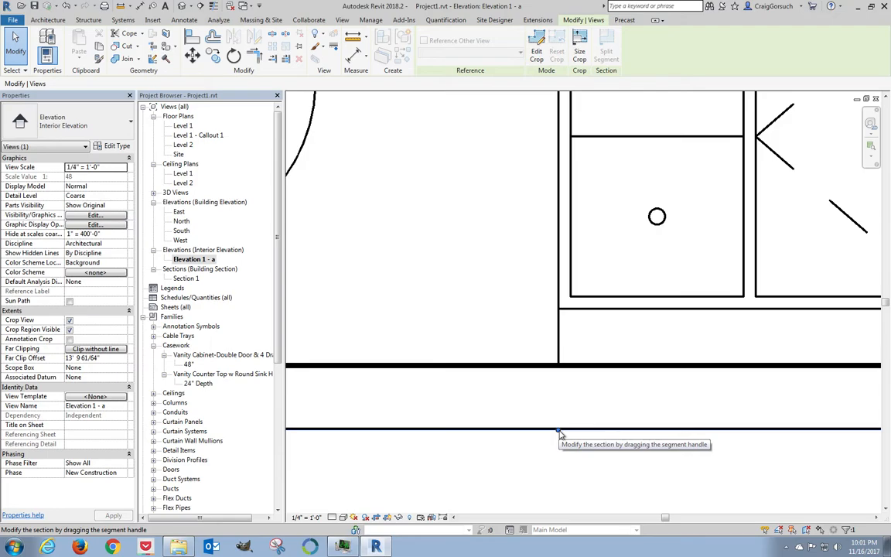
pyautogui.moveTo(560, 430)
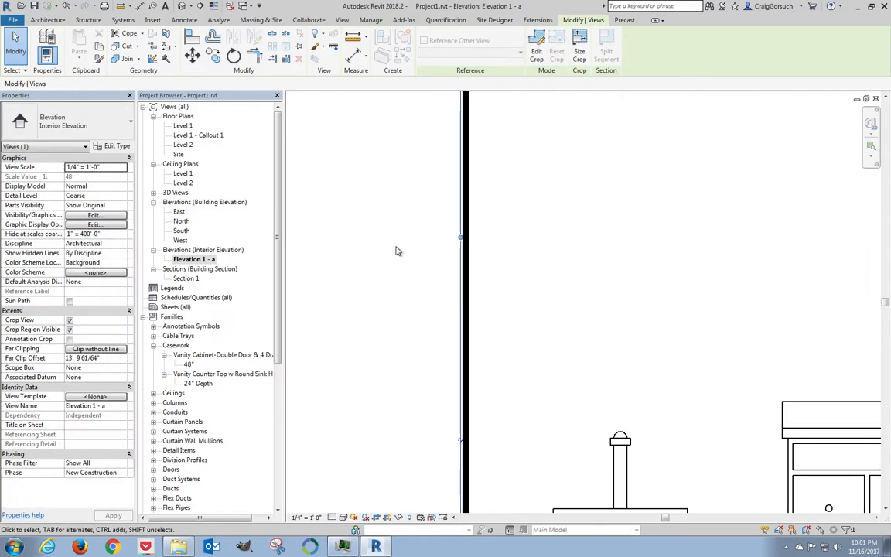
pyautogui.moveTo(464, 235); pyautogui.dragTo(689, 235)
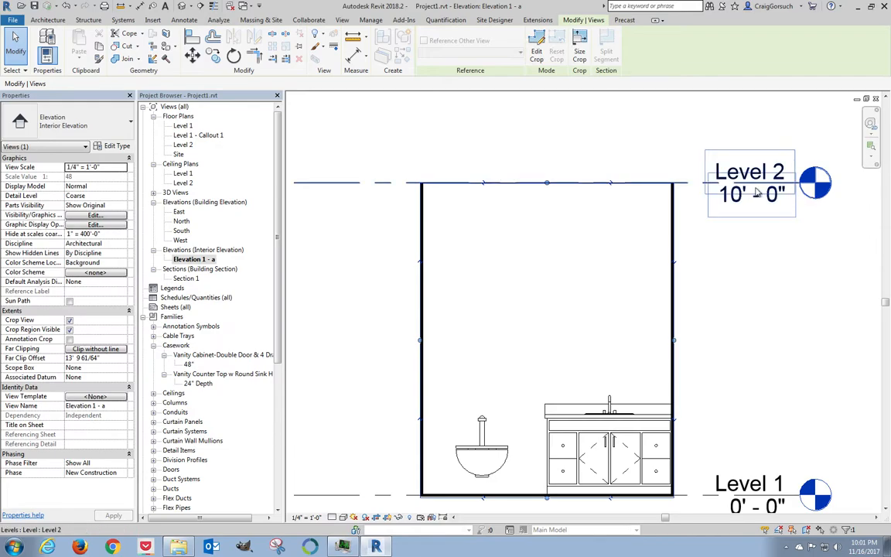
pyautogui.moveTo(758, 192)
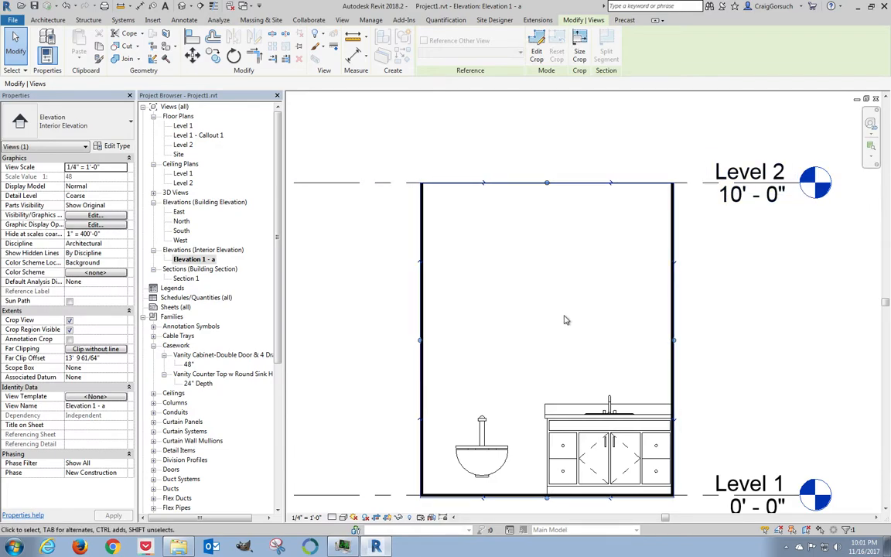
pyautogui.click(342, 18)
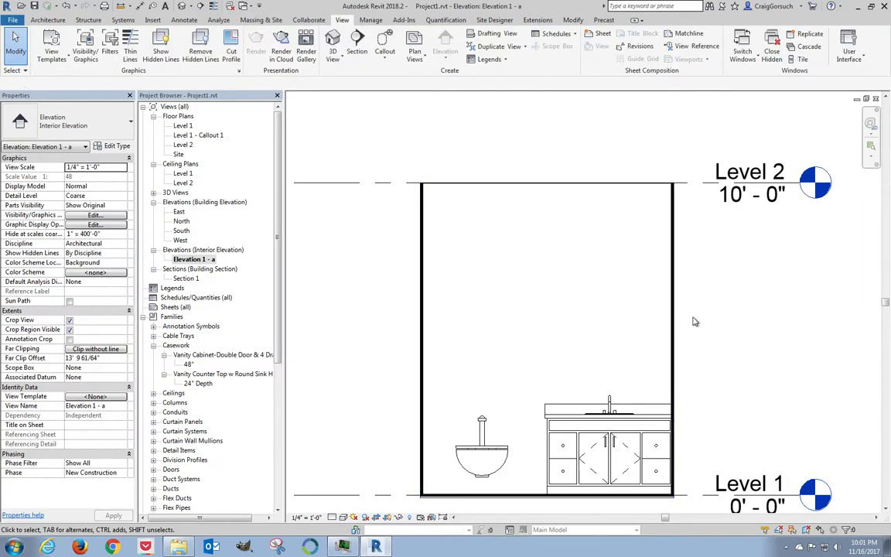
# Open the Level 1 floor plan, then the Level 1 reflected ceiling plan
pyautogui.click(182, 125)
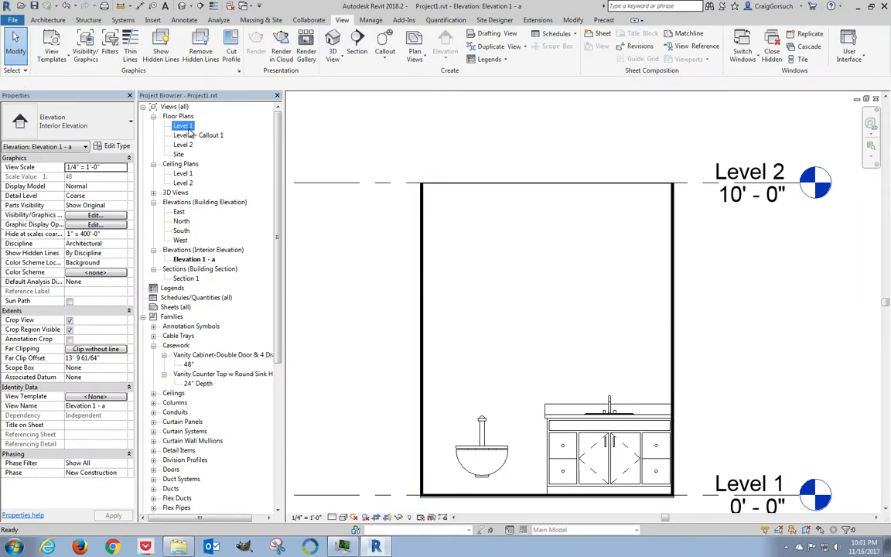
pyautogui.doubleClick(183, 125)
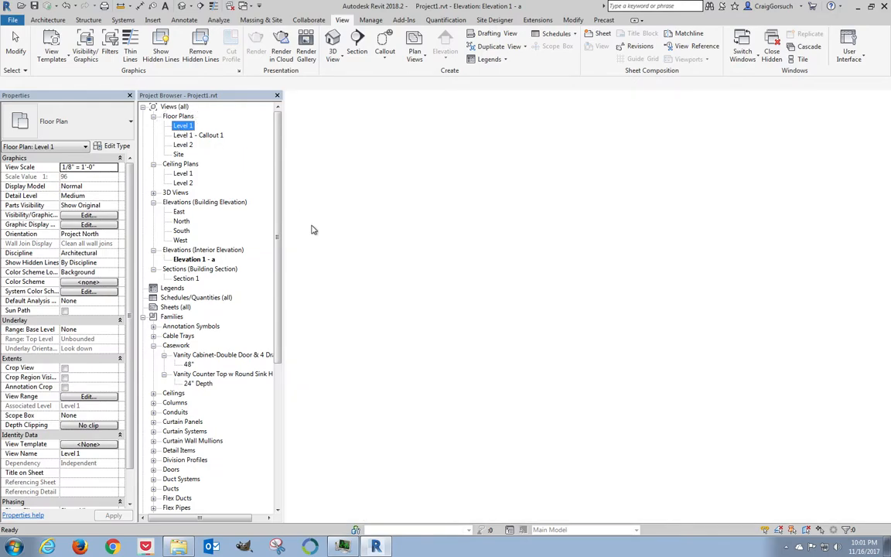
pyautogui.doubleClick(182, 125)
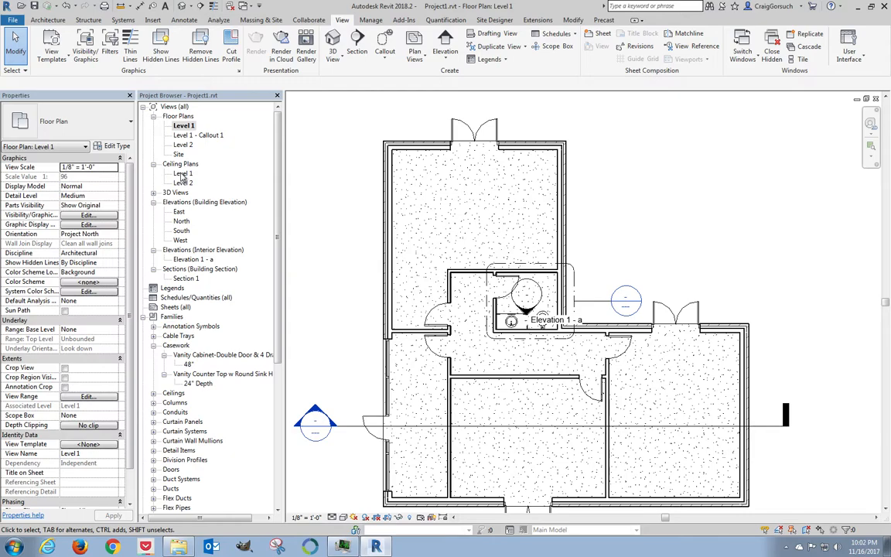
pyautogui.doubleClick(183, 173)
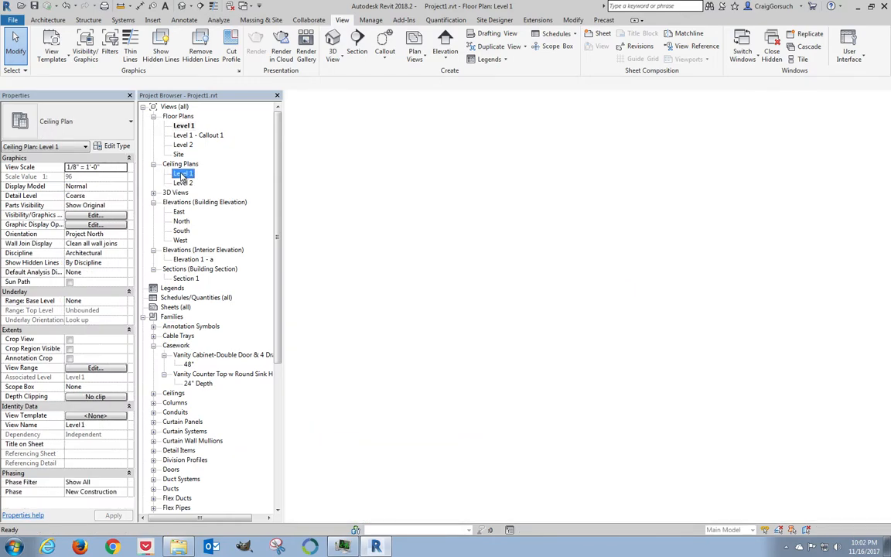
pyautogui.doubleClick(184, 174)
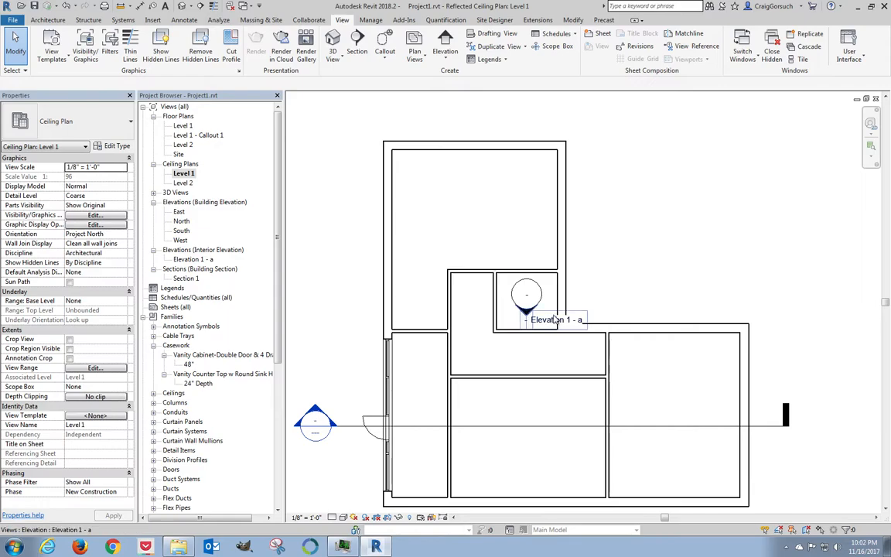
pyautogui.click(533, 318)
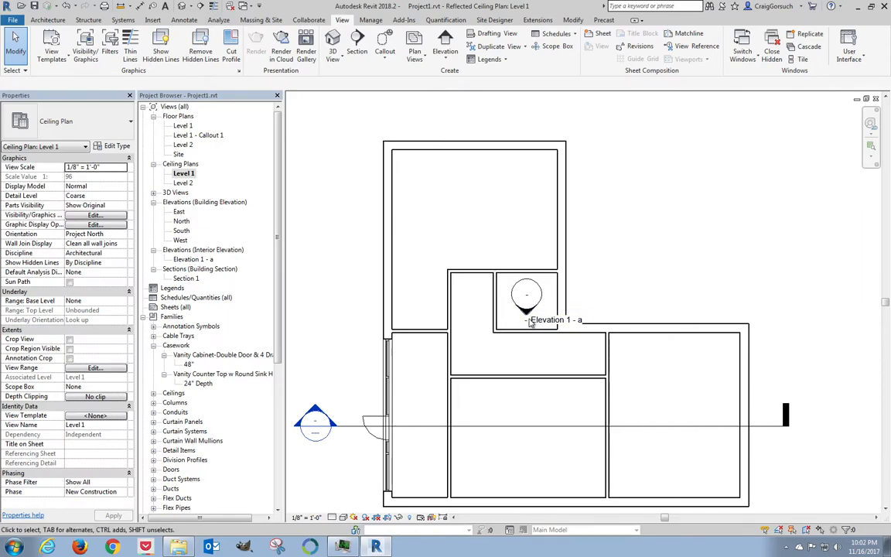
pyautogui.moveTo(508, 323)
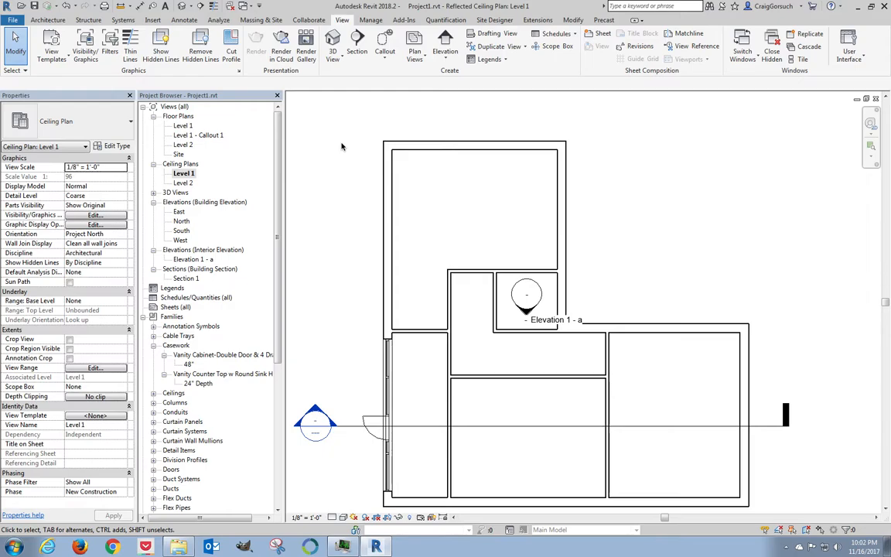
pyautogui.click(48, 18)
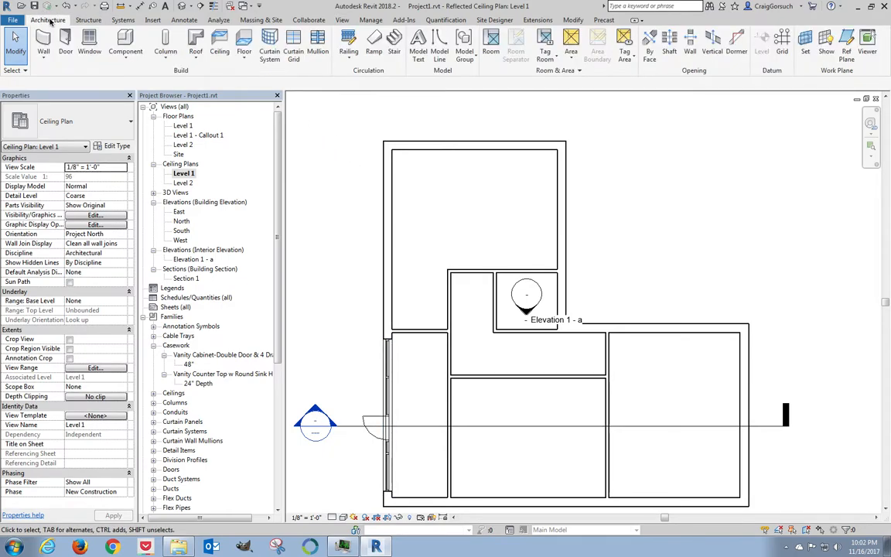